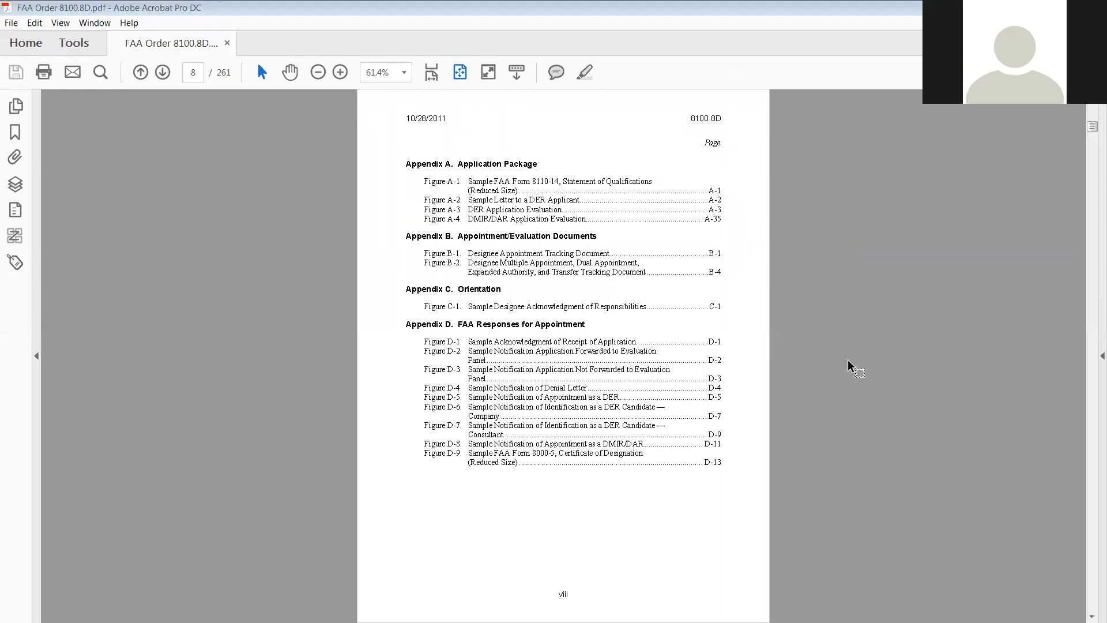
pyautogui.moveTo(790, 299)
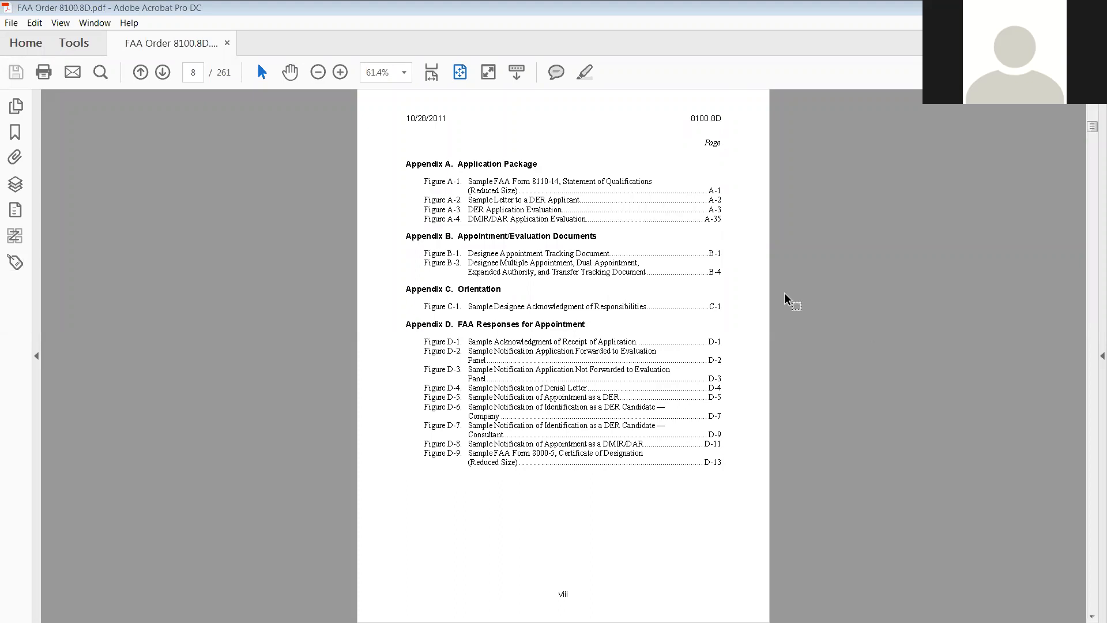
pyautogui.moveTo(1087, 360)
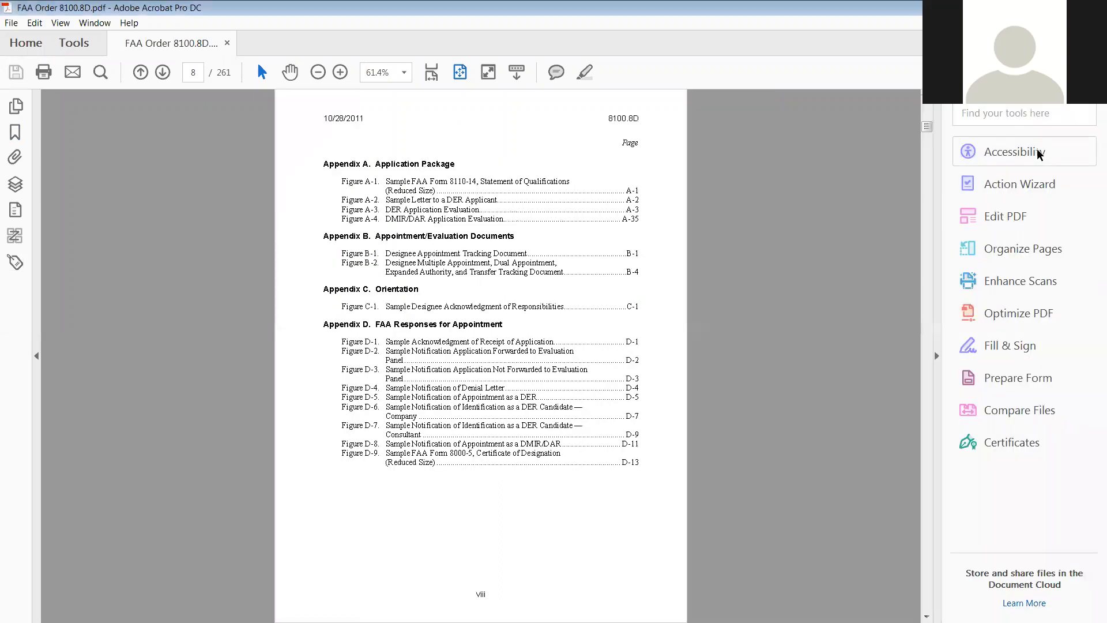
# Step: Open the Accessibility tool pane for the FAA Order 8100.8D PDF
pyautogui.click(1015, 151)
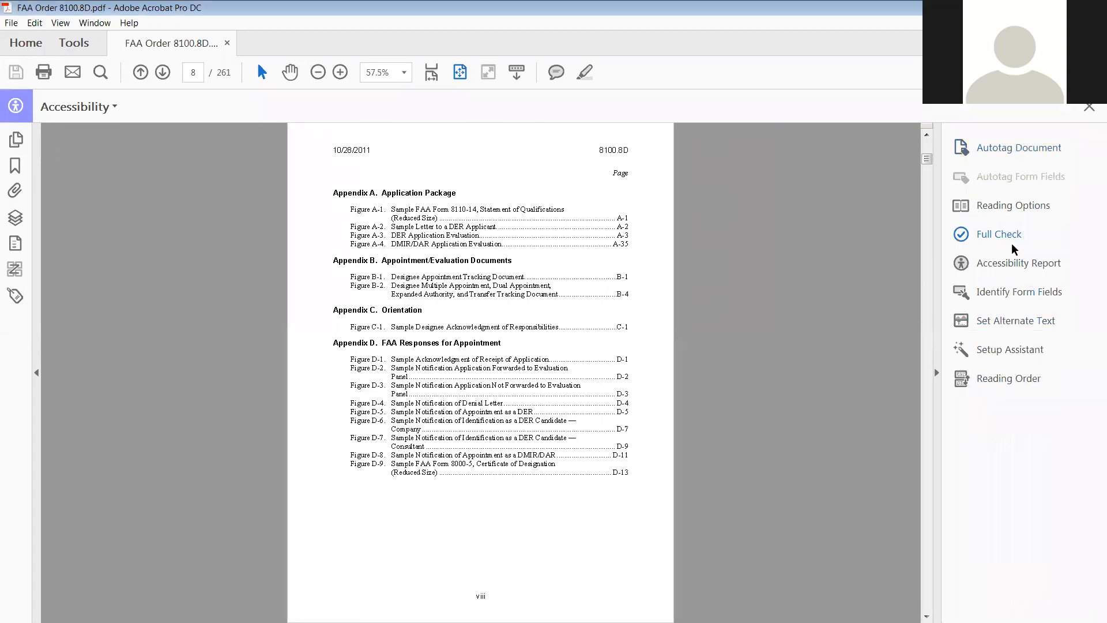
pyautogui.moveTo(771, 183)
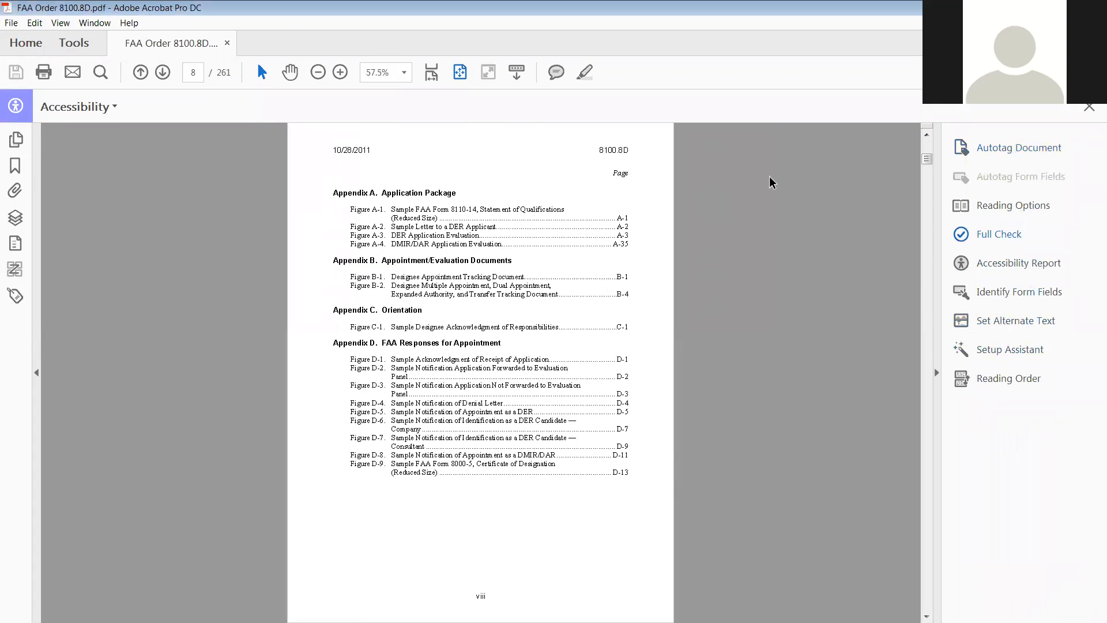
# Step: Run Full Check and start checking with the Accessibility Checker options
pyautogui.click(997, 233)
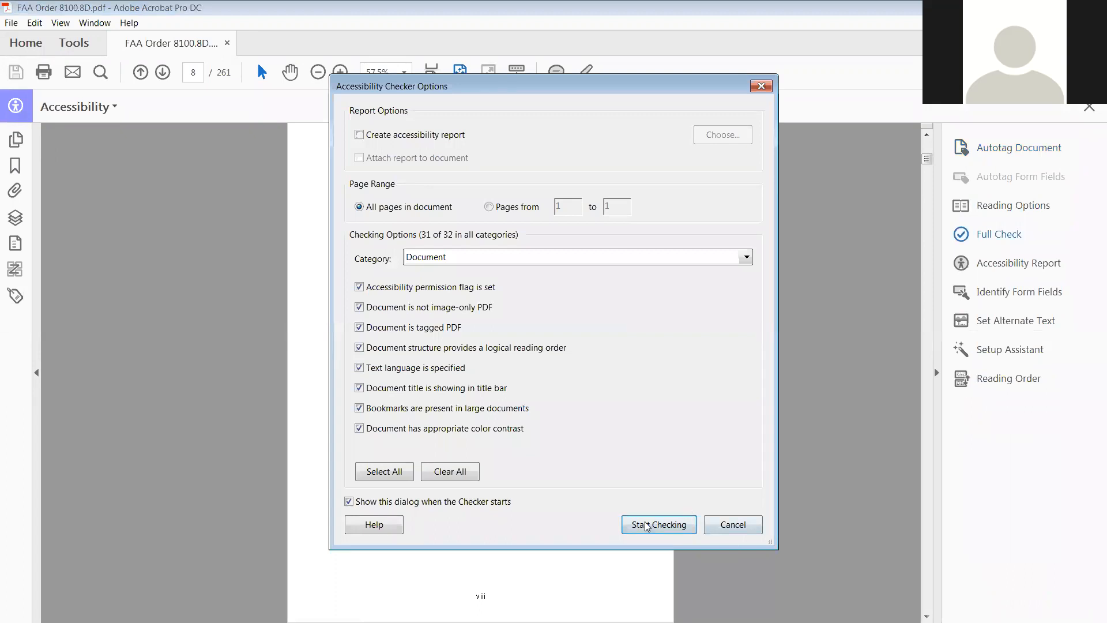
pyautogui.click(657, 524)
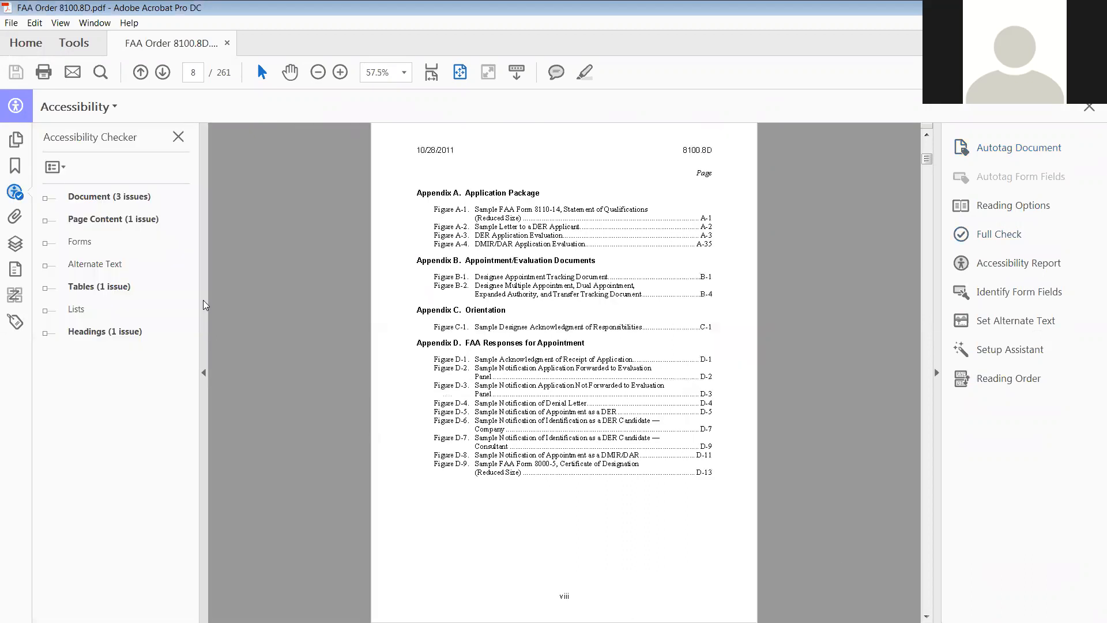
# Step: Expand Page Content's Tagged annotations failure and visit each failing element in the contents
pyautogui.click(51, 219)
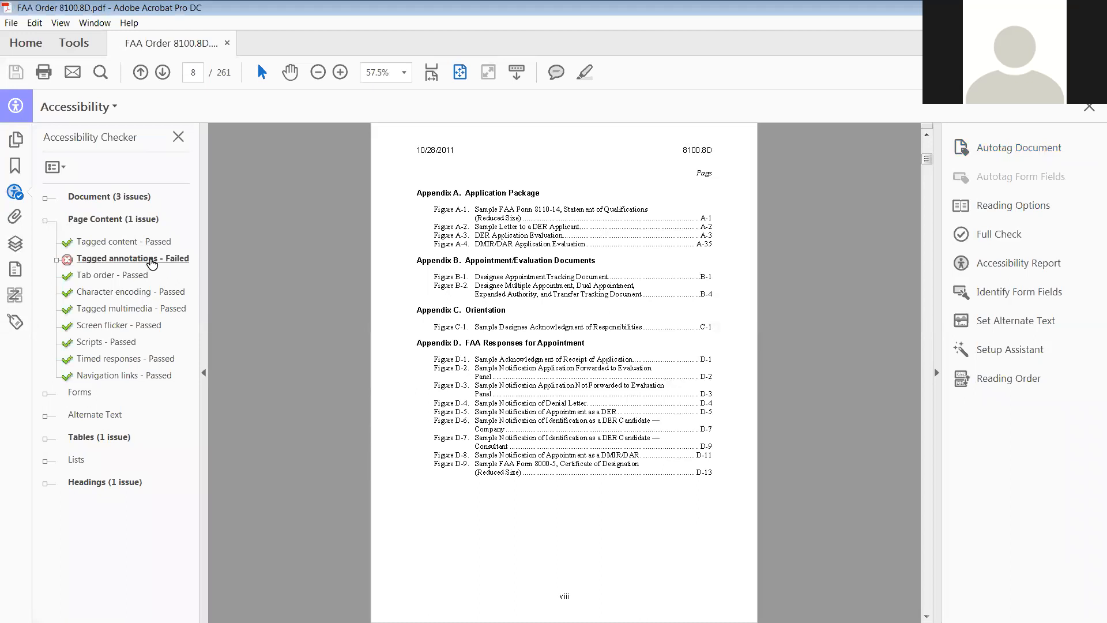
pyautogui.click(56, 258)
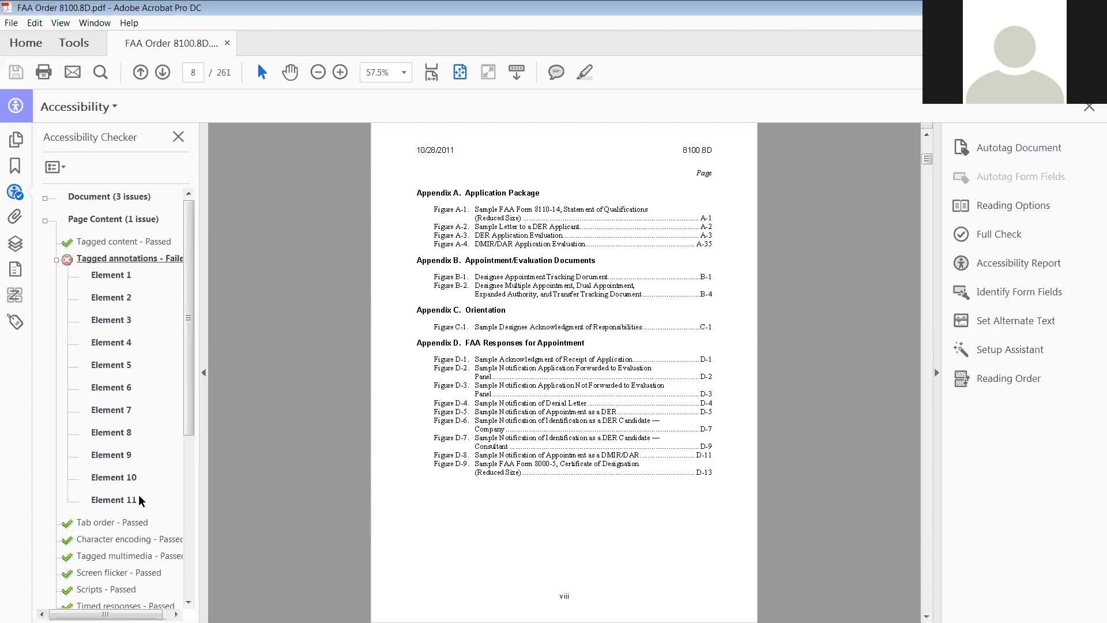
pyautogui.moveTo(173, 325)
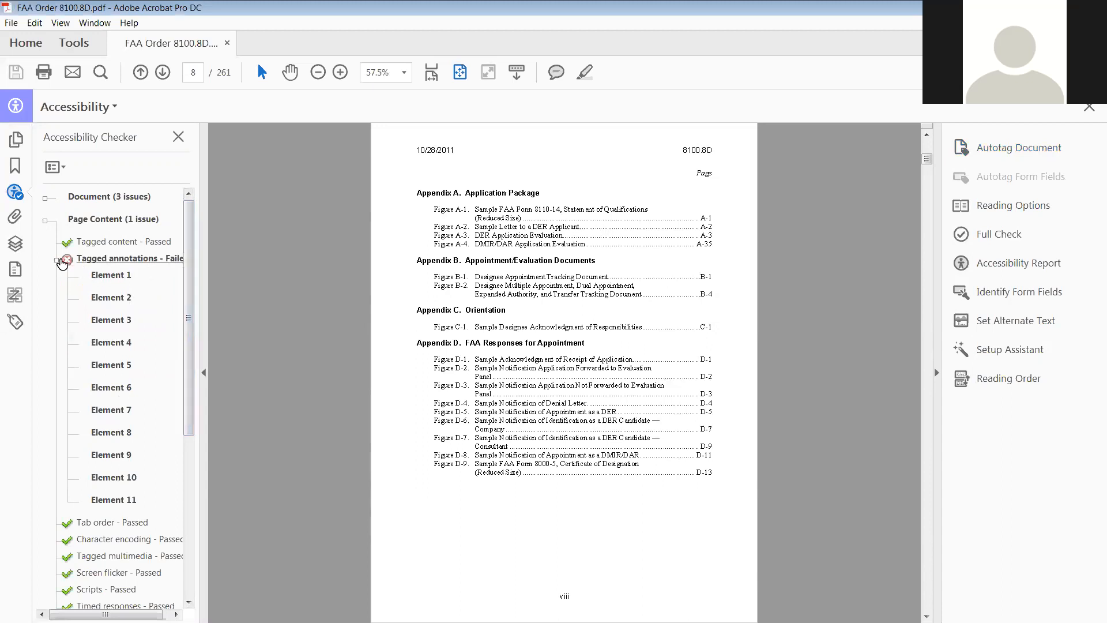
pyautogui.click(111, 275)
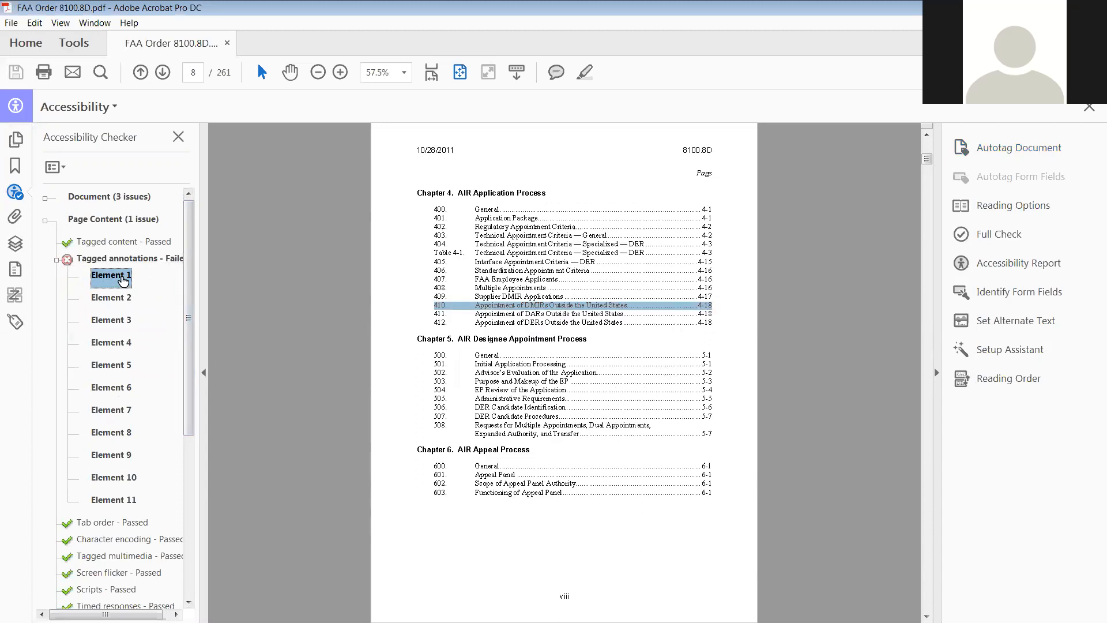
pyautogui.click(111, 298)
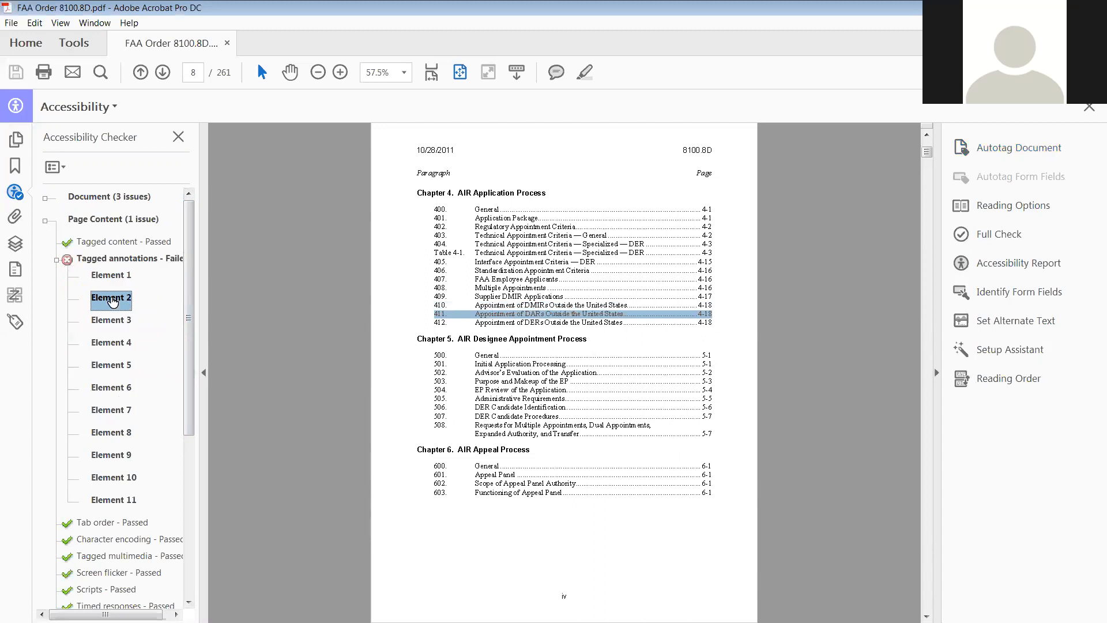
pyautogui.click(111, 319)
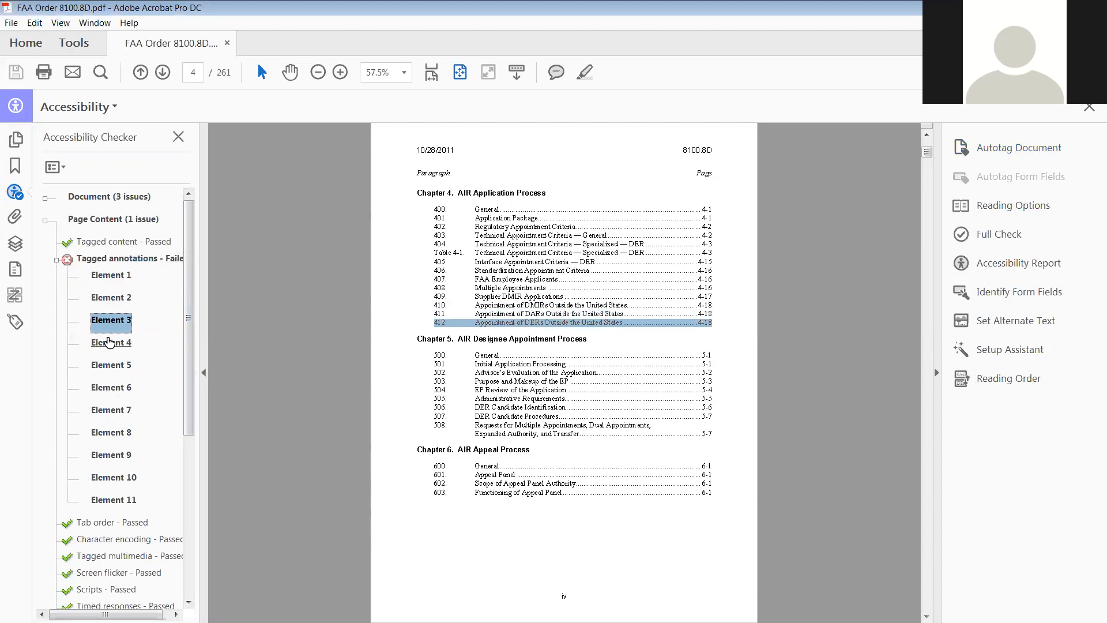
pyautogui.click(111, 365)
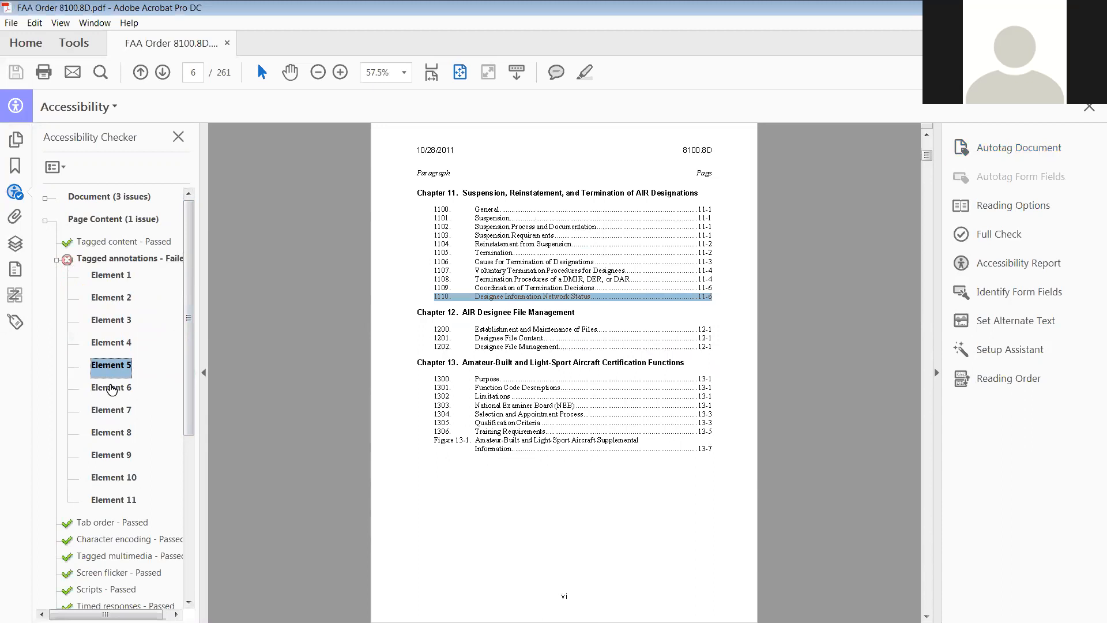
pyautogui.click(110, 432)
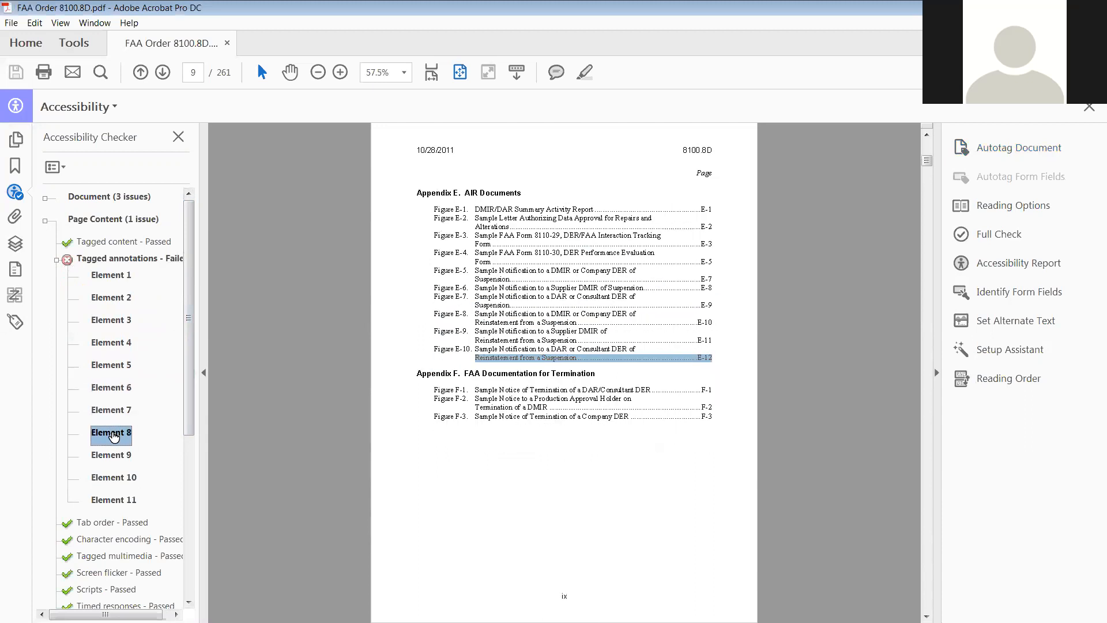
pyautogui.click(111, 455)
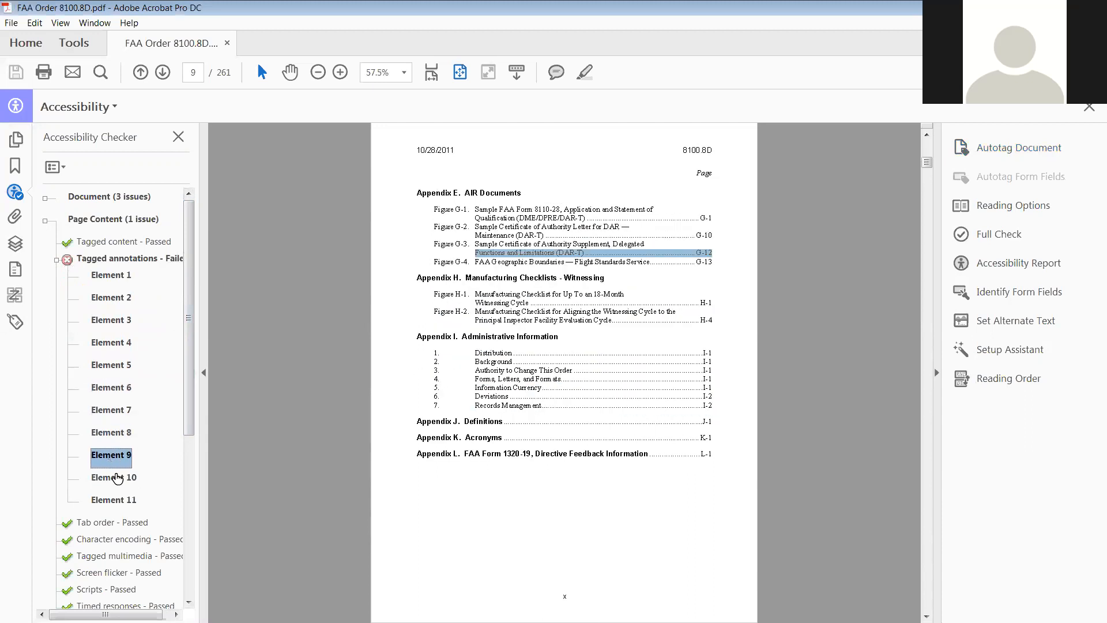
pyautogui.click(113, 499)
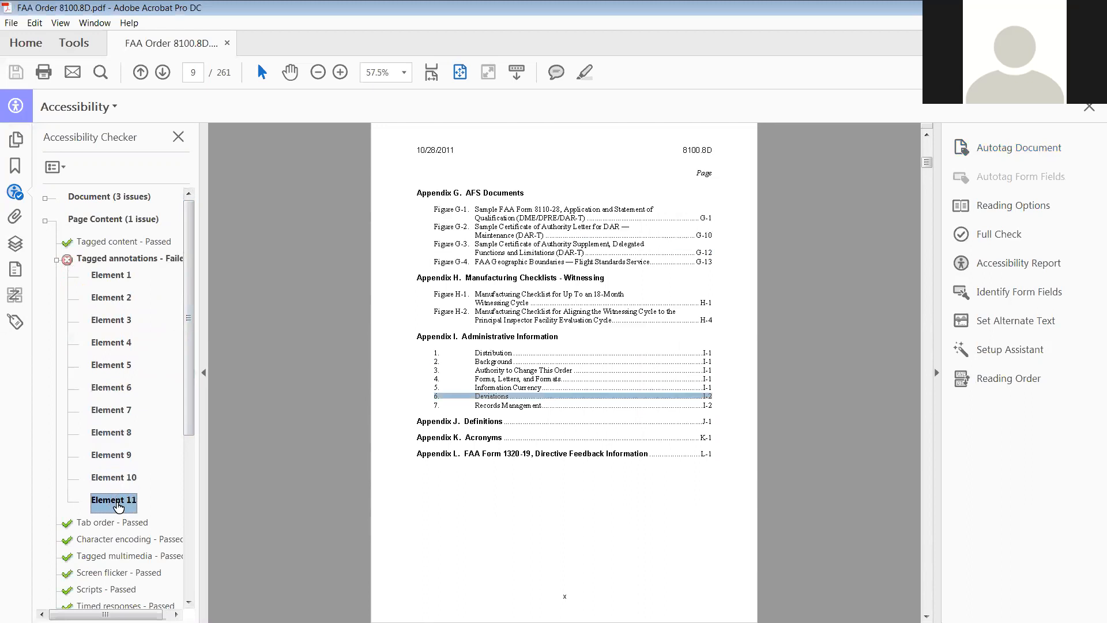
pyautogui.click(110, 274)
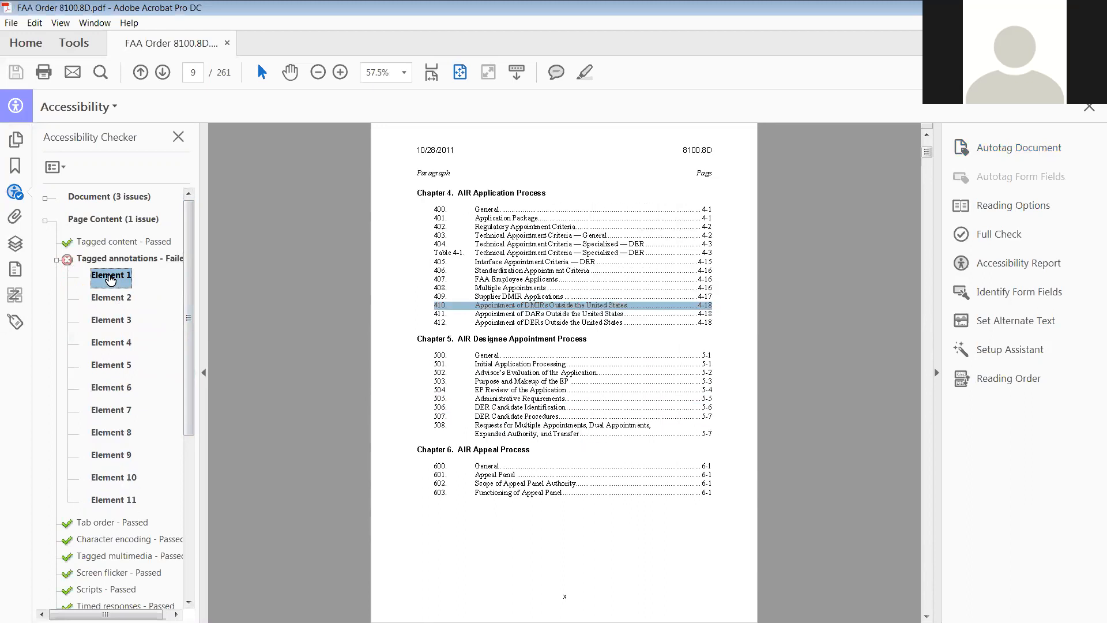
# Step: Show failing Element 1 in the Content panel and choose Find on its page 4 Link annotation
pyautogui.rightClick(110, 275)
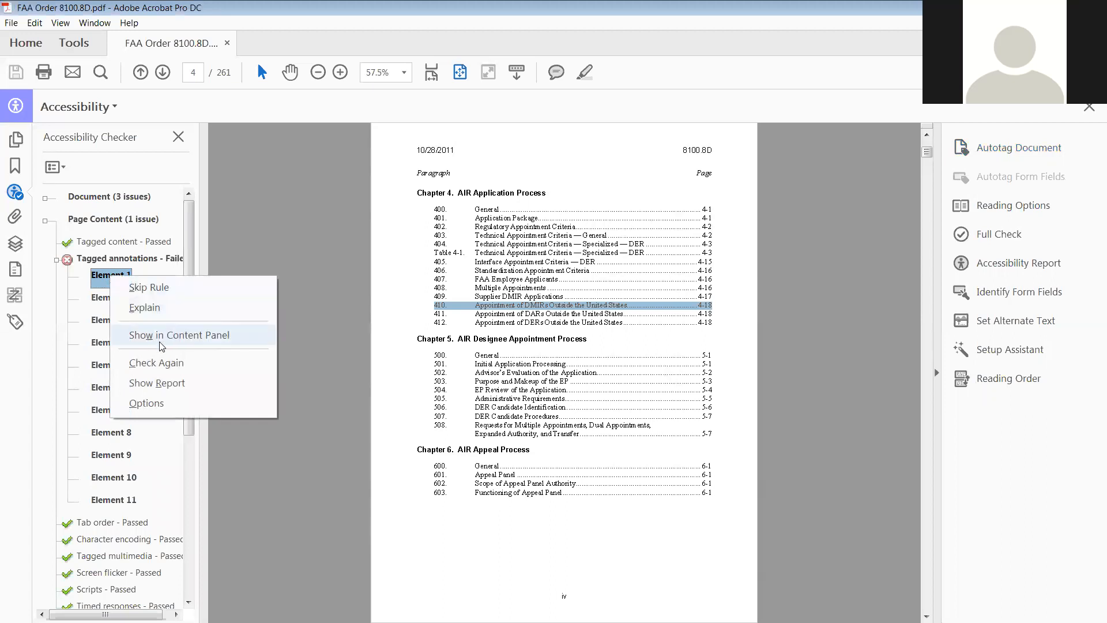
pyautogui.click(179, 334)
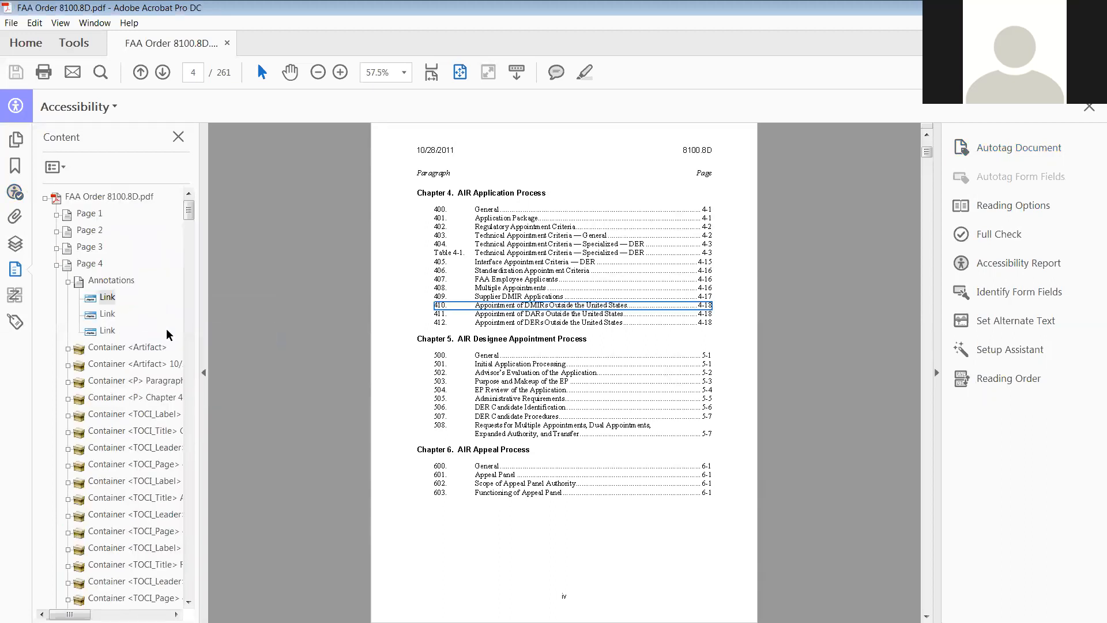
pyautogui.click(106, 296)
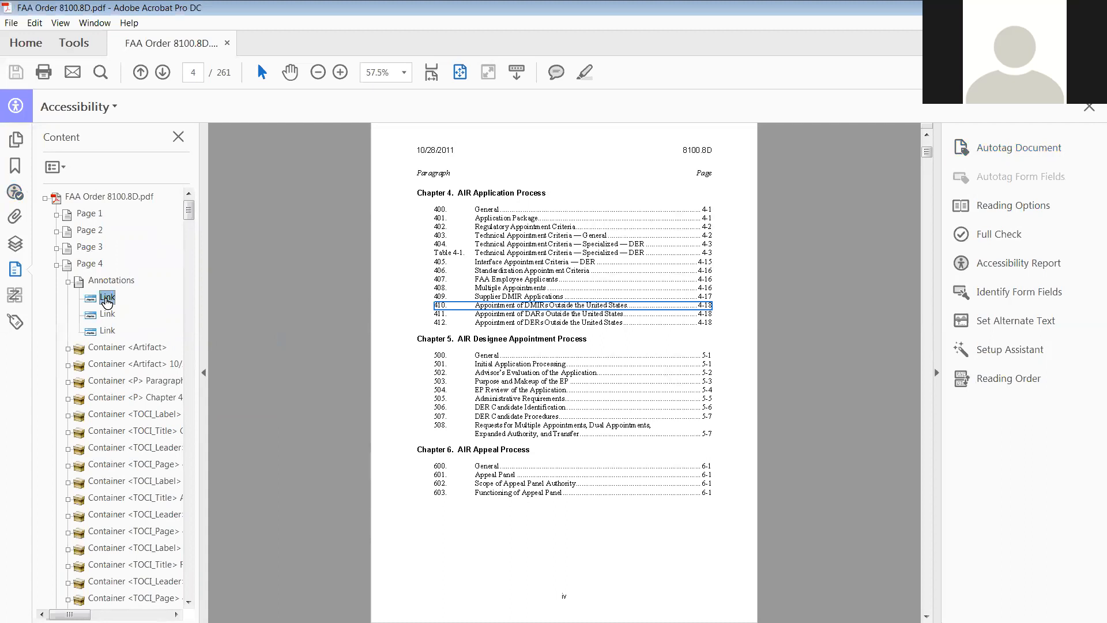
pyautogui.rightClick(107, 296)
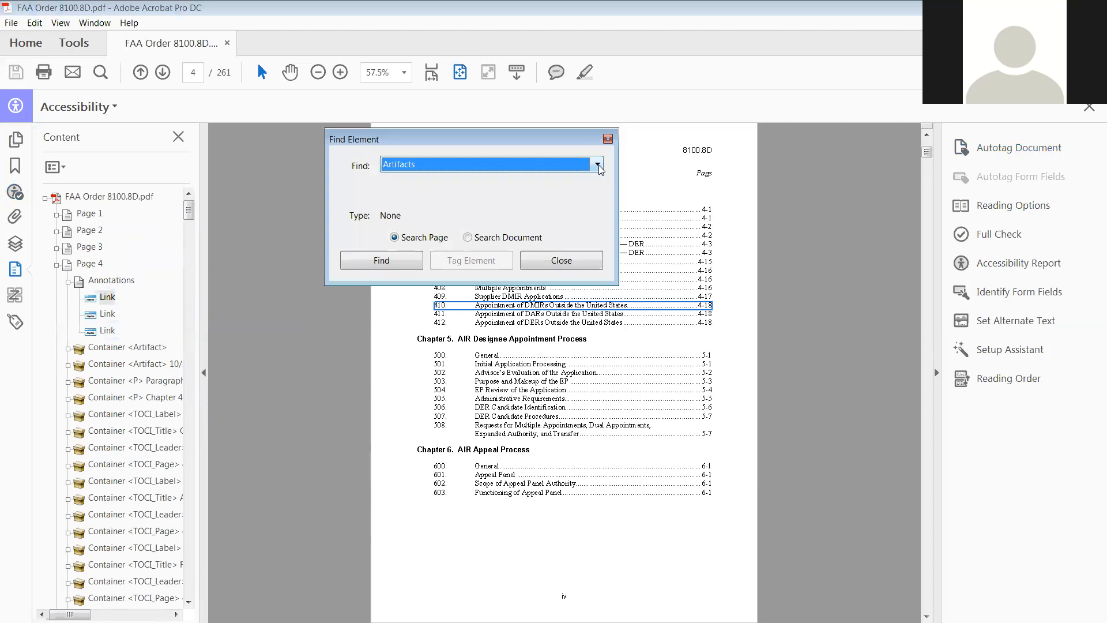
# Step: Search the entire document for Unmarked Annotations, finding an untagged Link
pyautogui.click(598, 164)
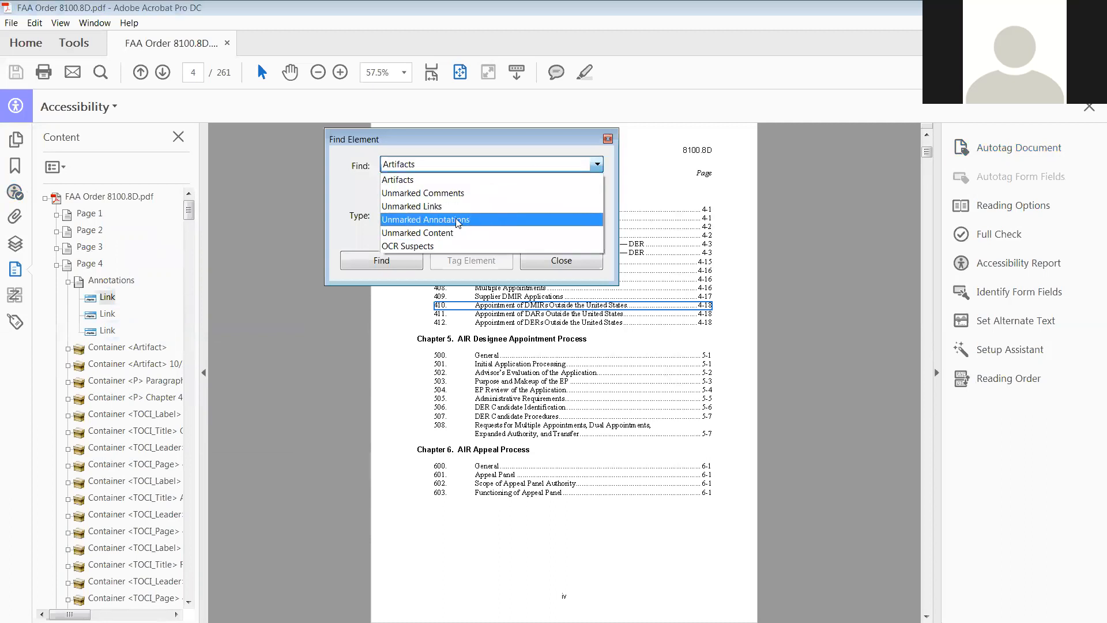
pyautogui.click(425, 220)
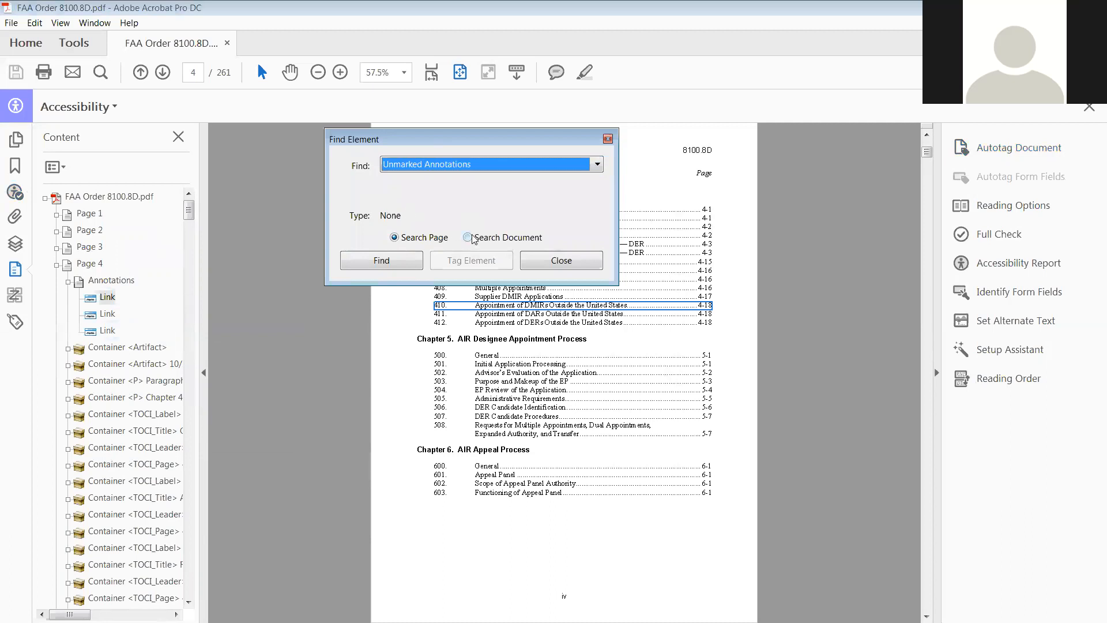
pyautogui.click(468, 237)
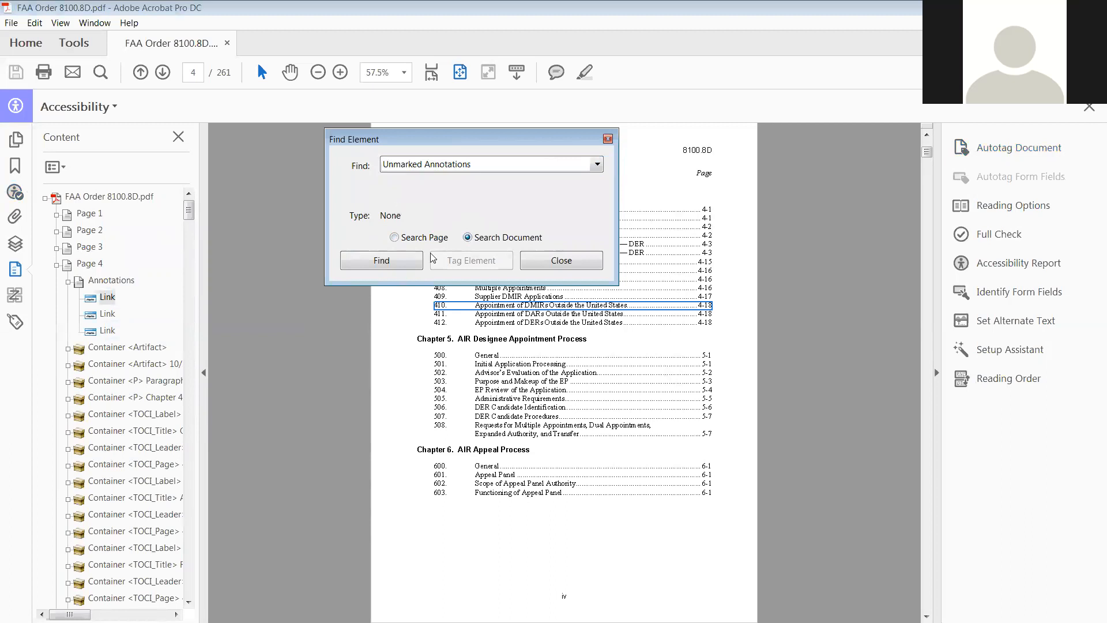
pyautogui.click(380, 259)
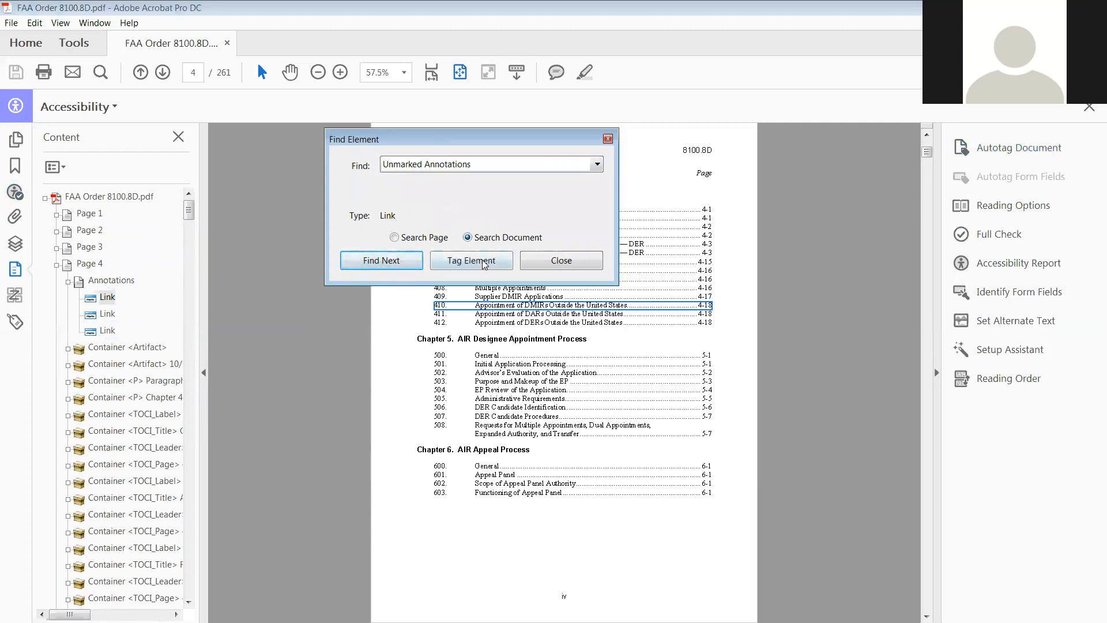
# Step: Choose Link as the new tag type for the found contents entry 410 annotation
pyautogui.click(470, 260)
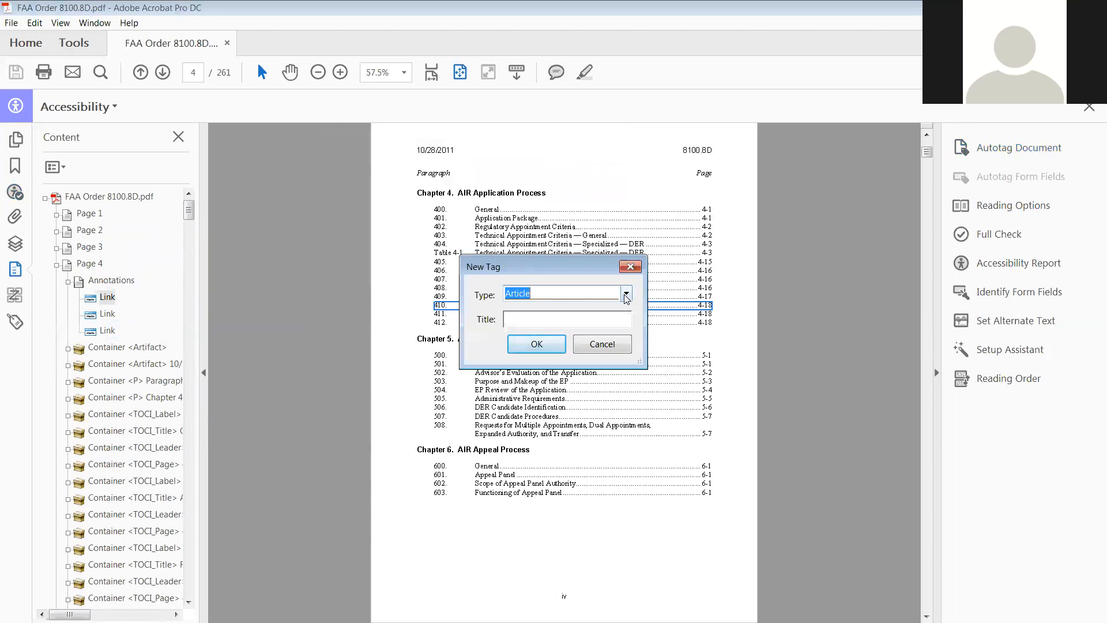
pyautogui.click(624, 293)
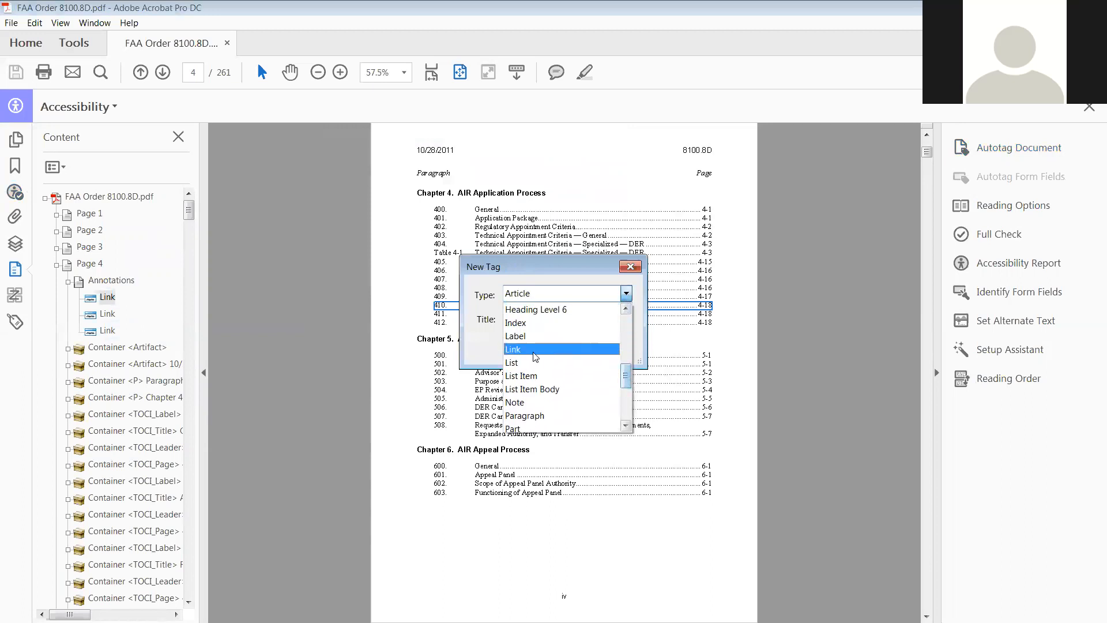
pyautogui.click(514, 349)
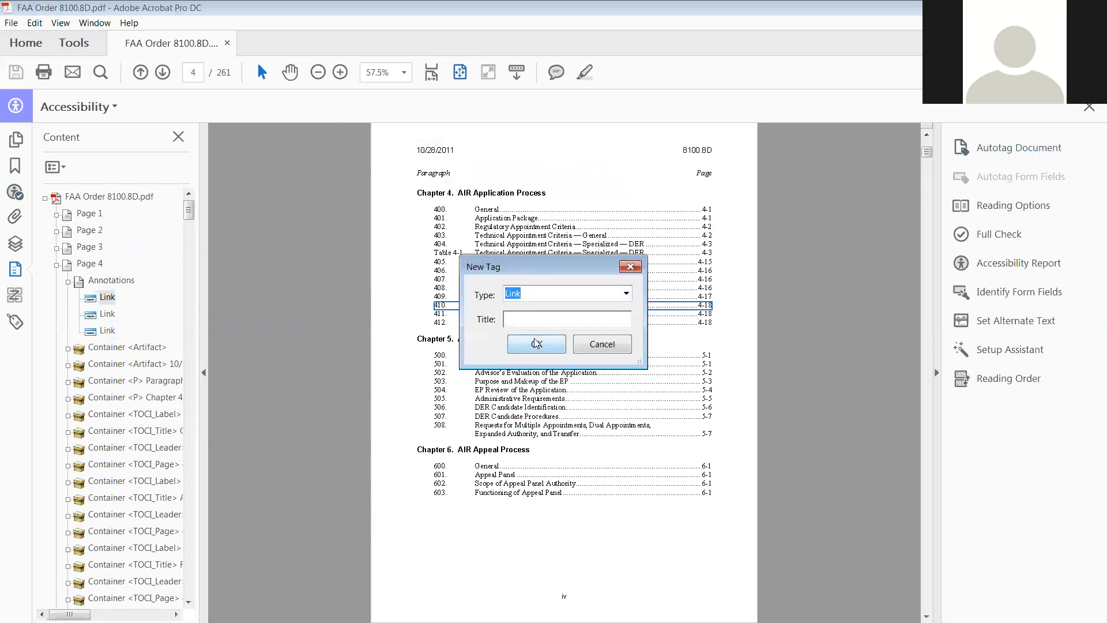
pyautogui.moveTo(548, 263)
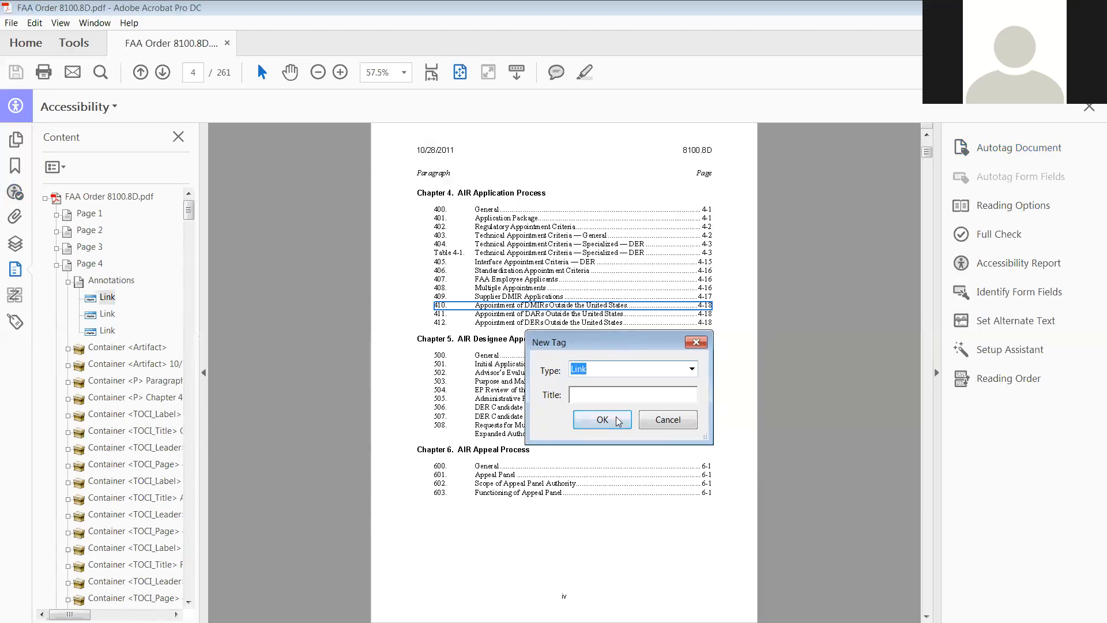
pyautogui.moveTo(602, 419)
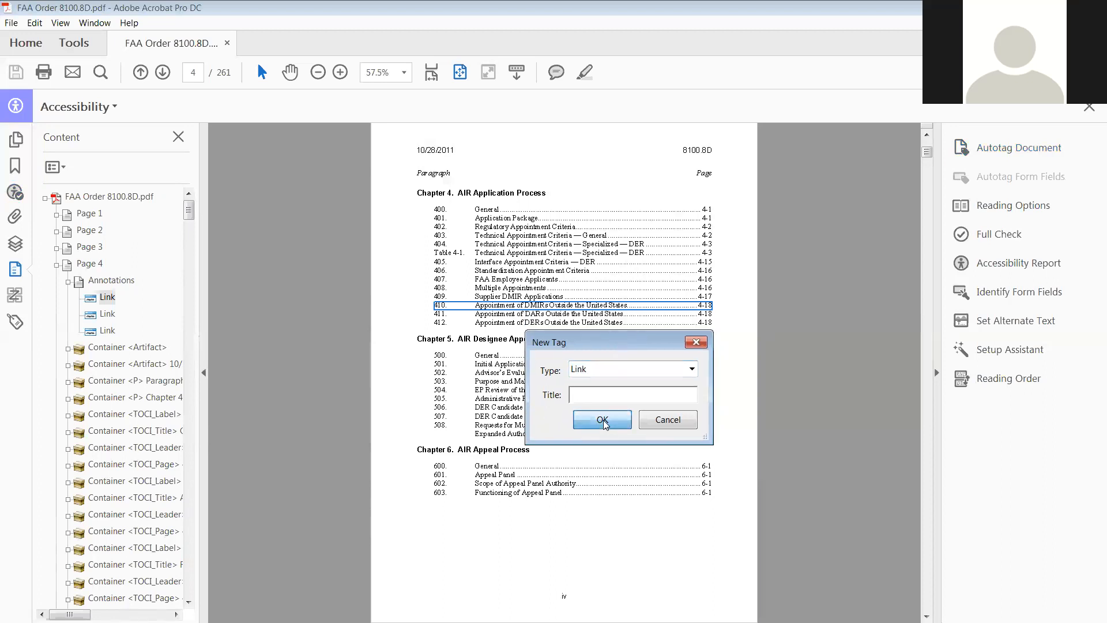
# Step: Tag the annotations for entries 410, 411, 1110 and Records Management as Link
pyautogui.click(602, 419)
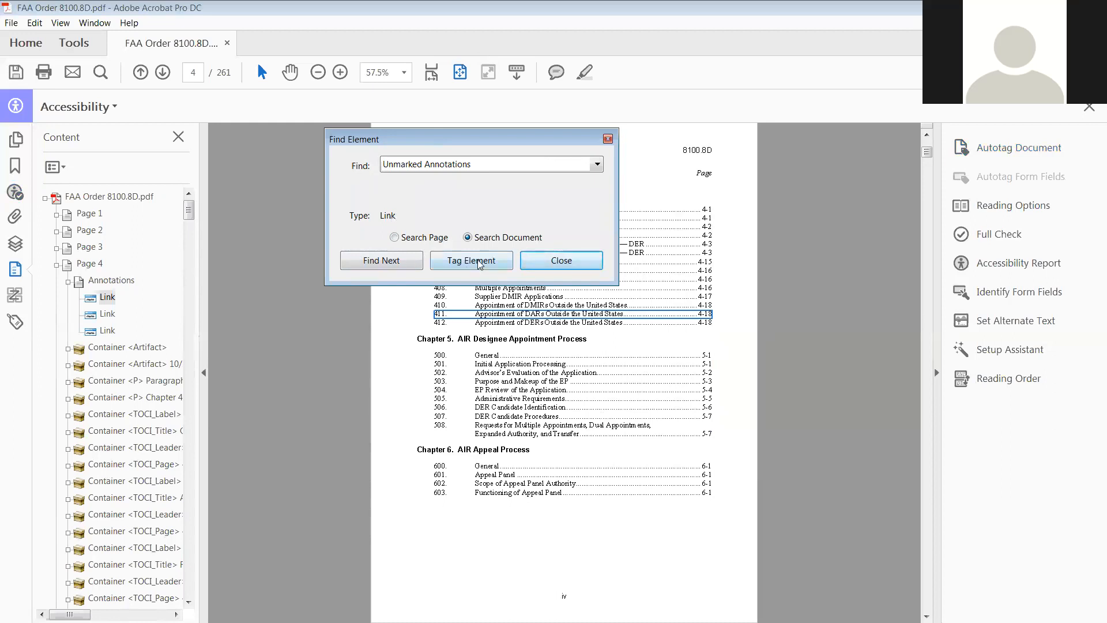
pyautogui.click(471, 260)
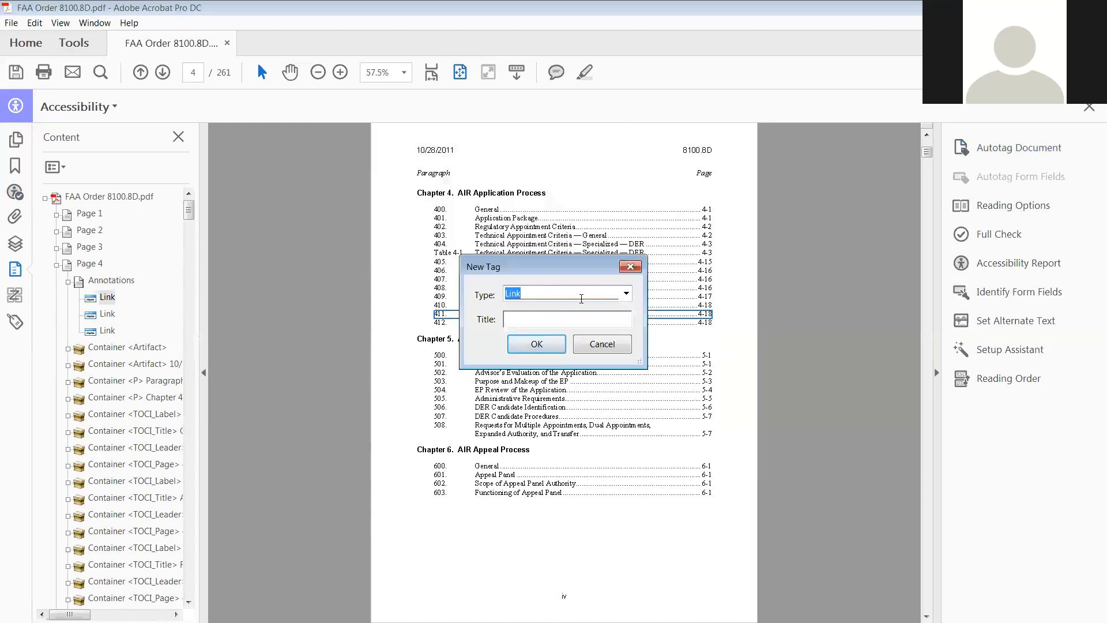
pyautogui.moveTo(535, 343)
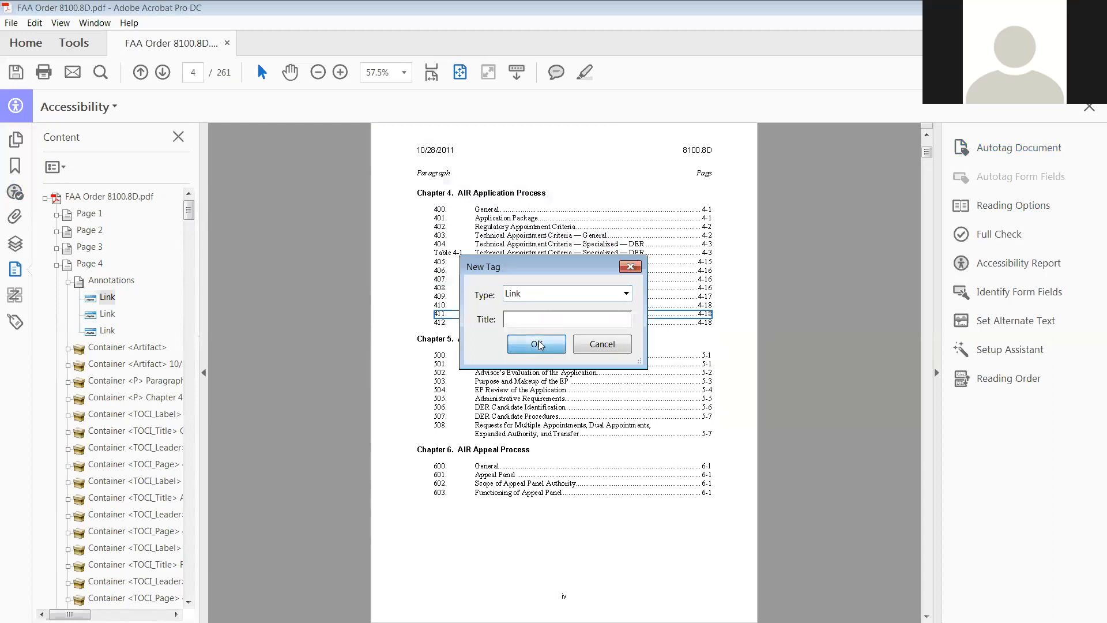
pyautogui.click(536, 344)
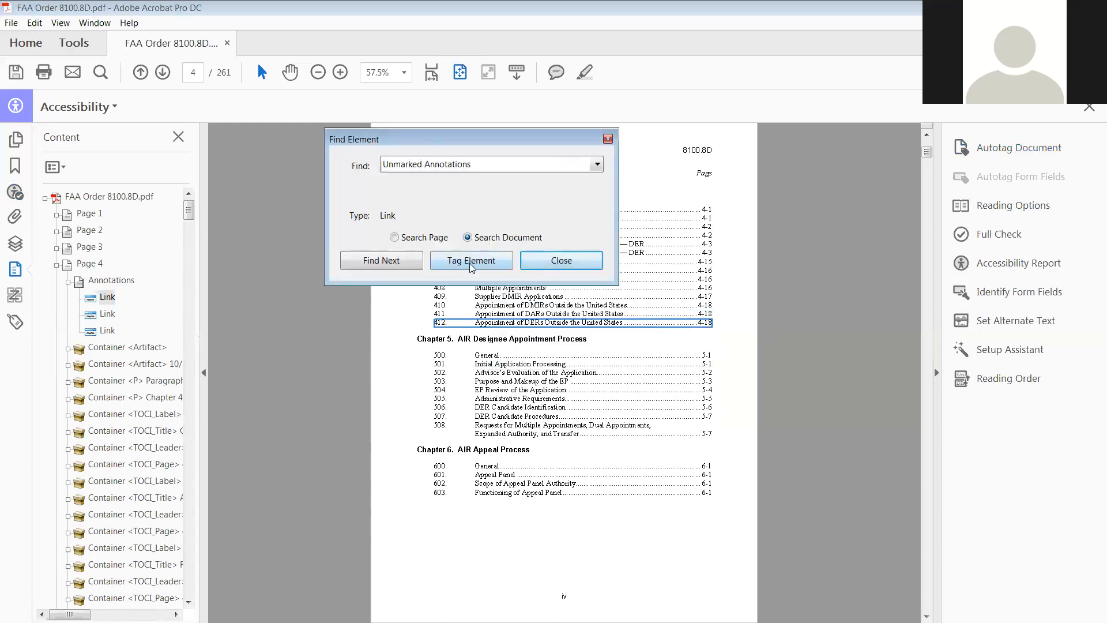
pyautogui.click(471, 260)
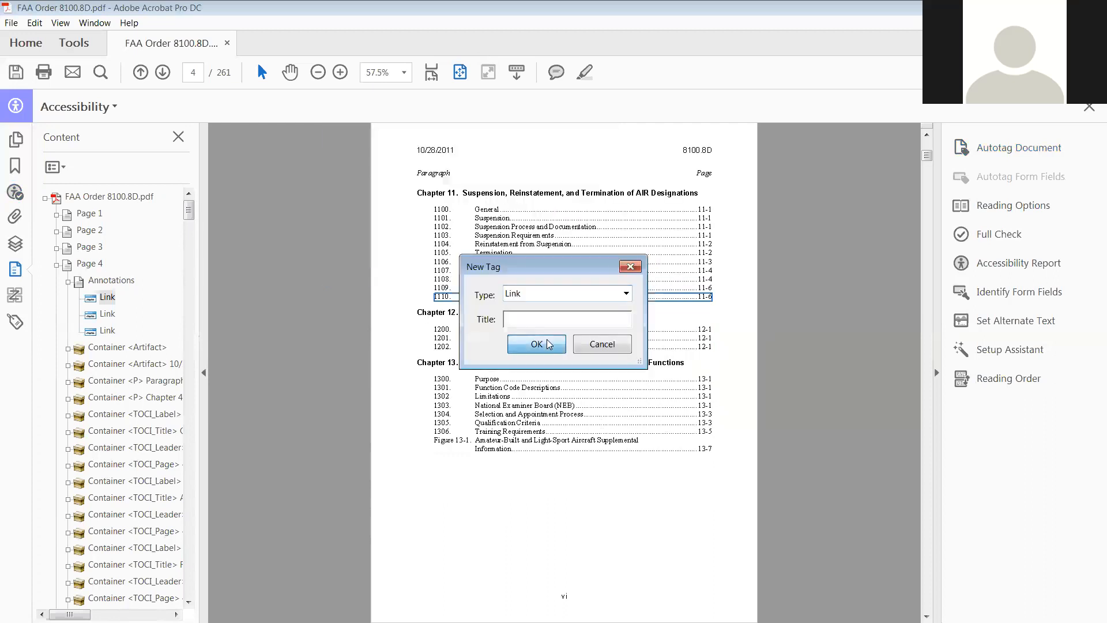
pyautogui.click(535, 345)
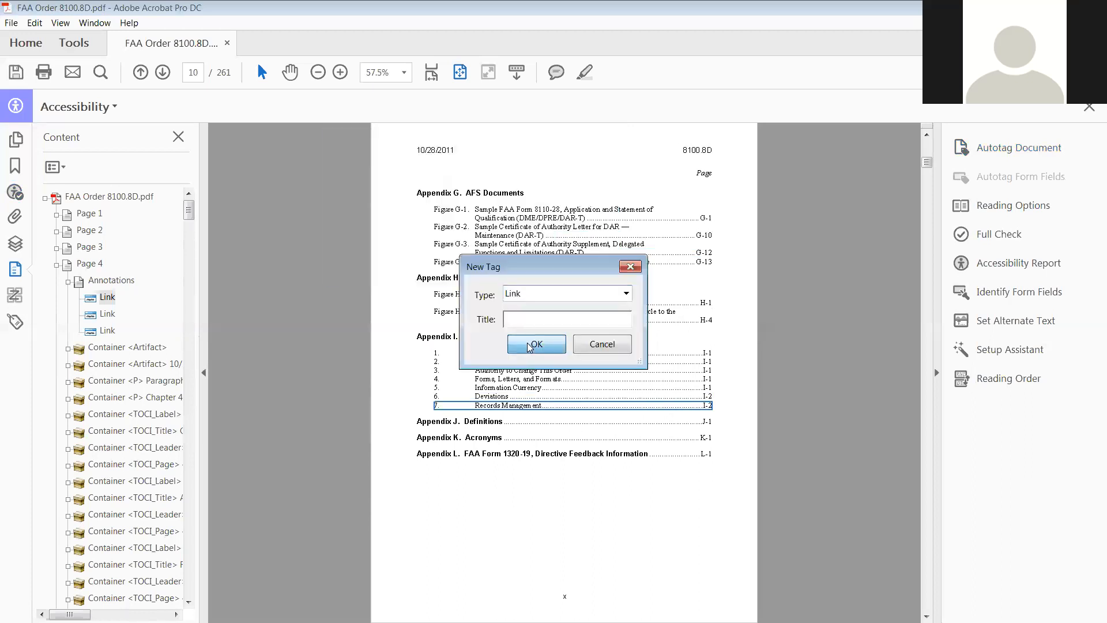
pyautogui.click(535, 344)
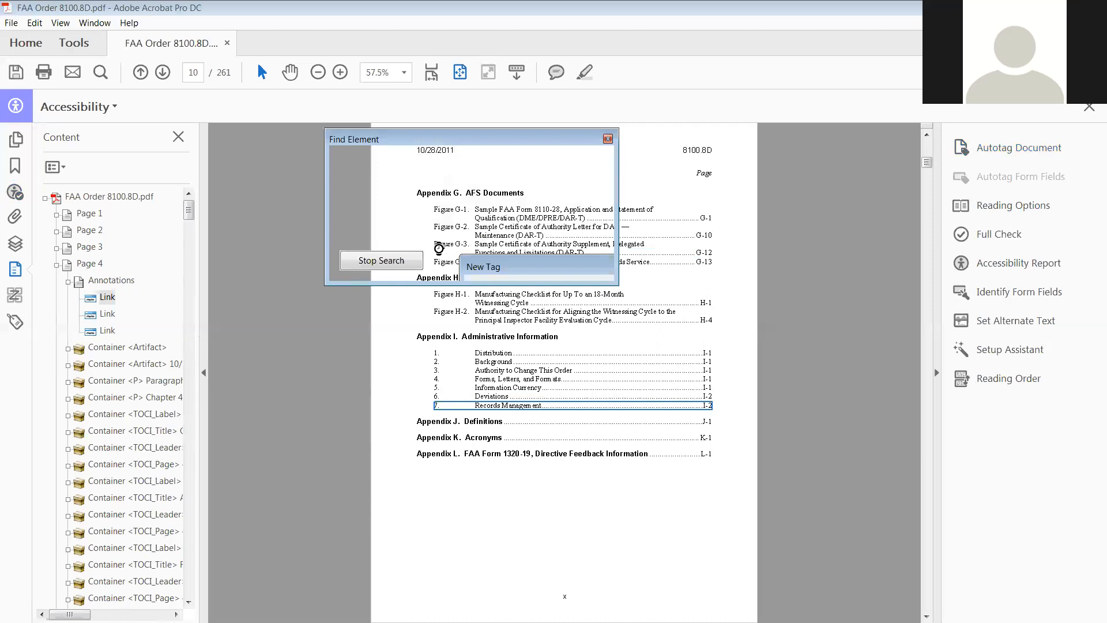
pyautogui.moveTo(413, 179)
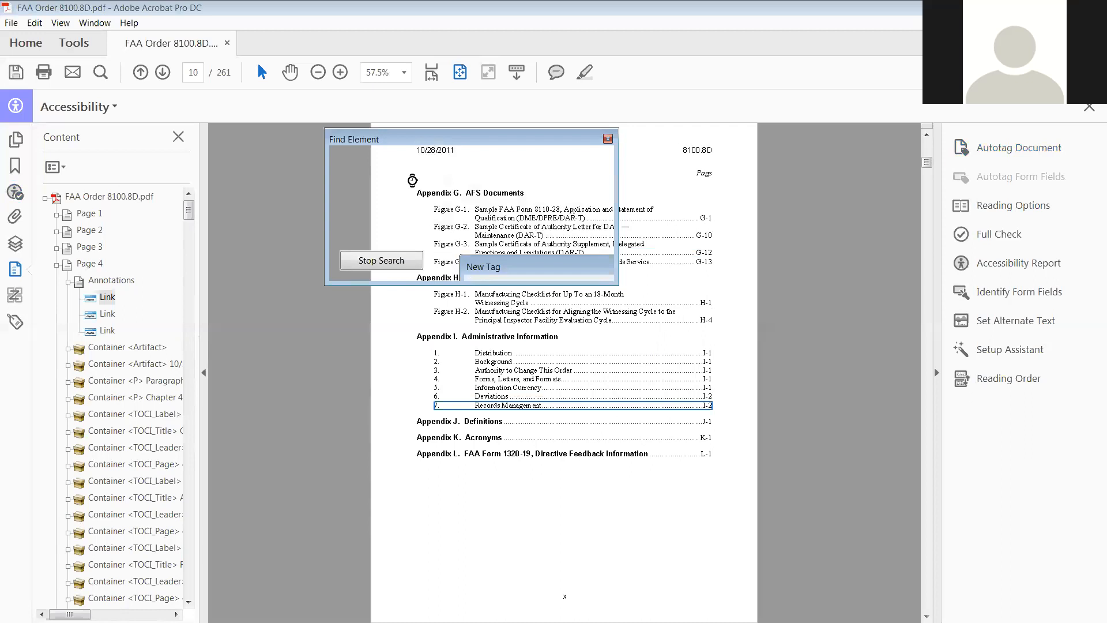
# Step: Dismiss the Find Completed notice and return to the Accessibility Checker results
pyautogui.click(380, 261)
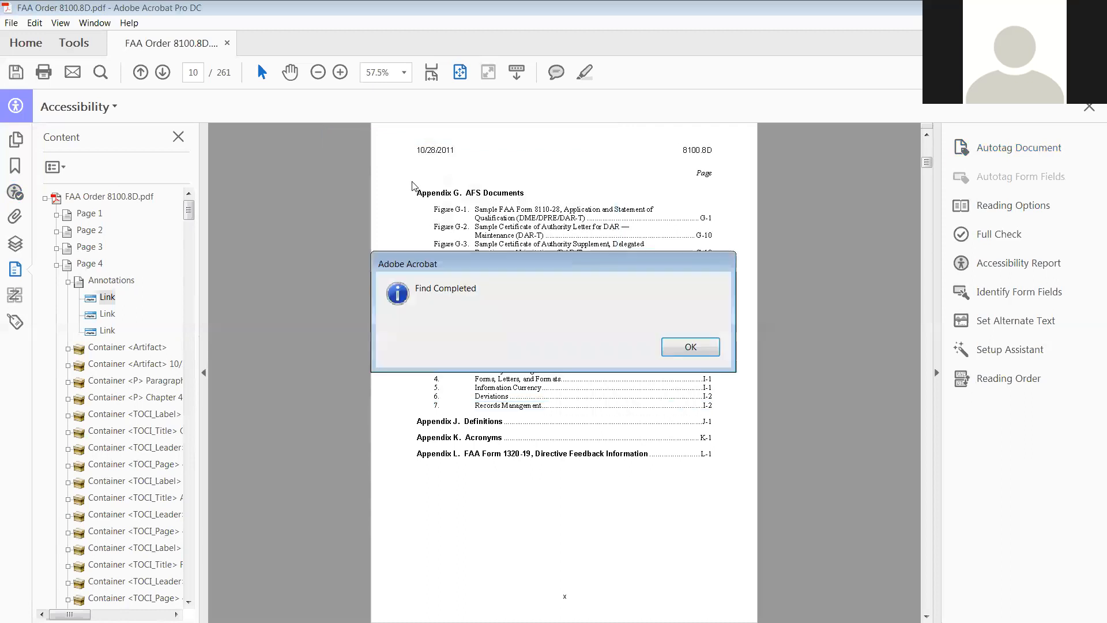
pyautogui.moveTo(690, 347)
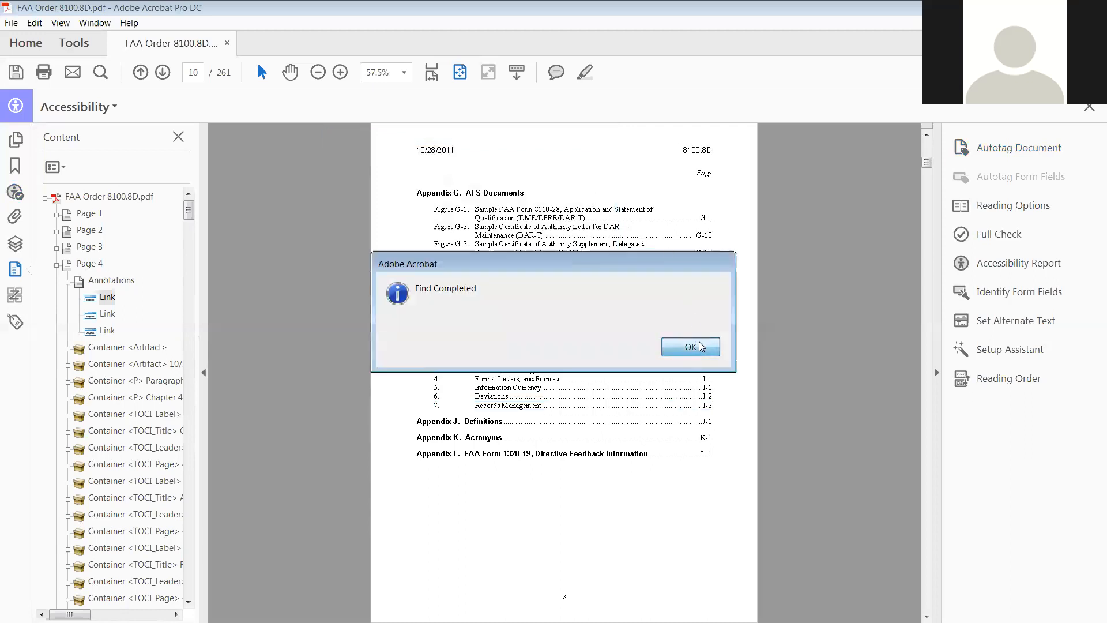
pyautogui.click(689, 346)
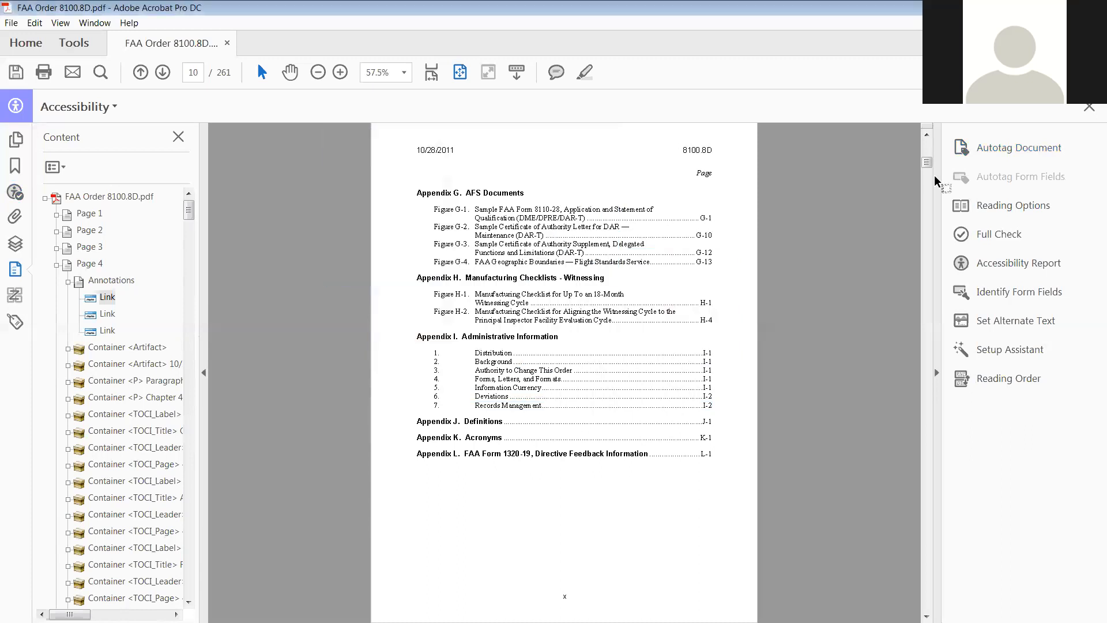
pyautogui.click(108, 296)
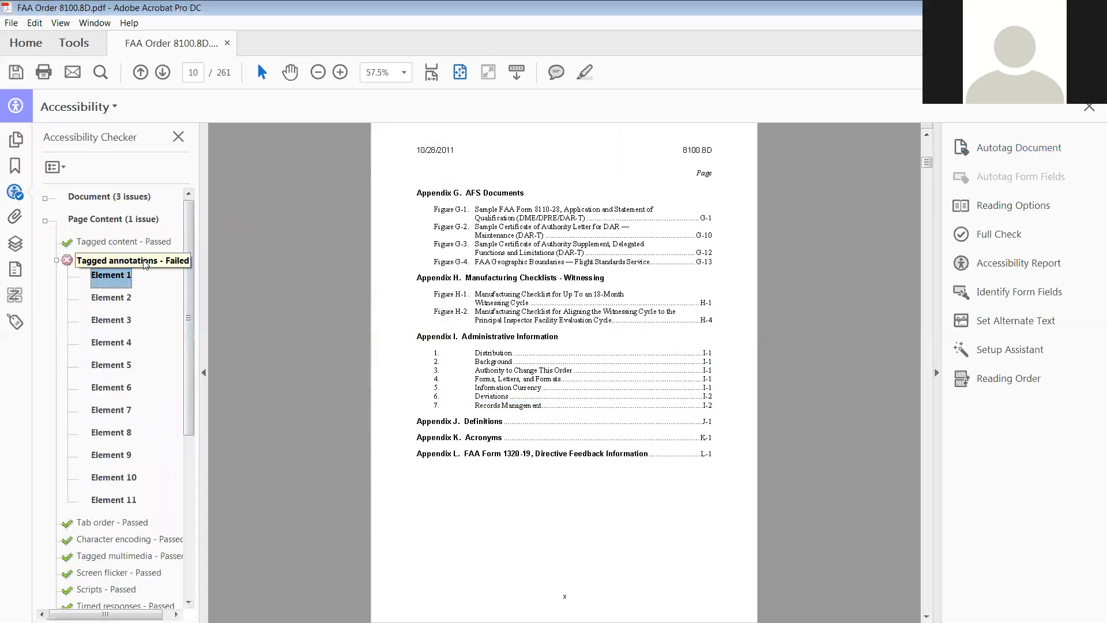
# Step: Choose Check Again on the failed Tagged annotations rule
pyautogui.rightClick(131, 258)
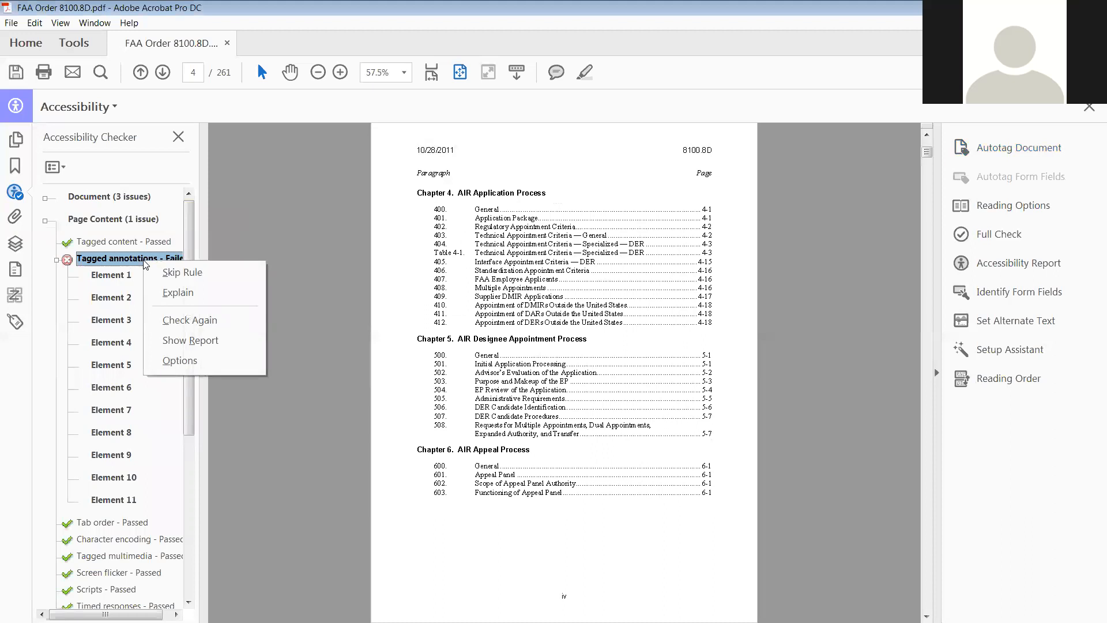
pyautogui.moveTo(160, 307)
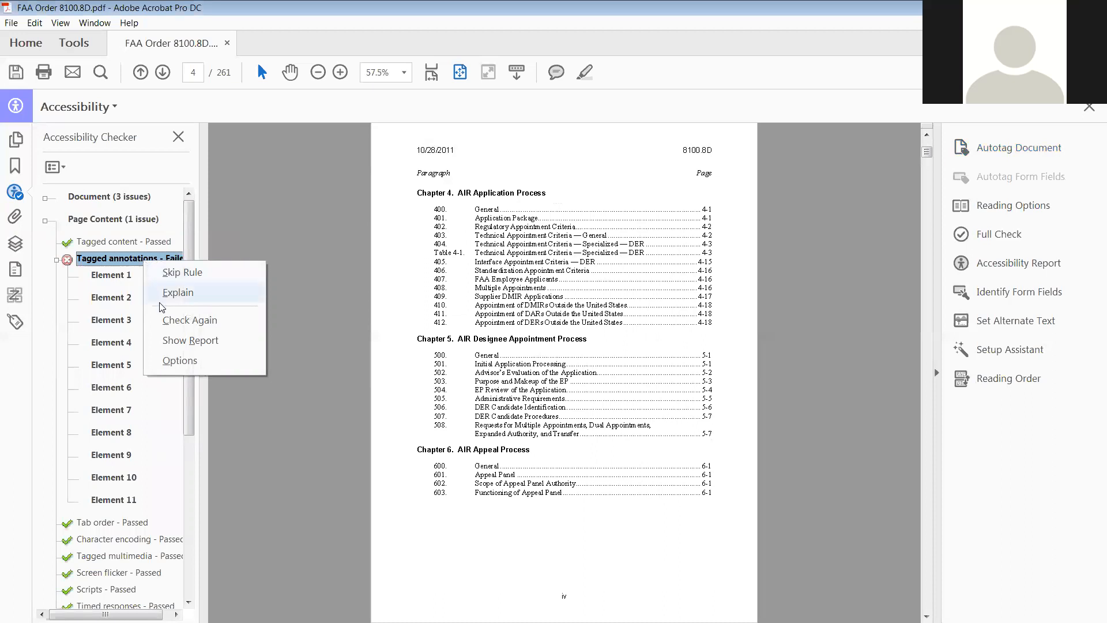
pyautogui.moveTo(201, 320)
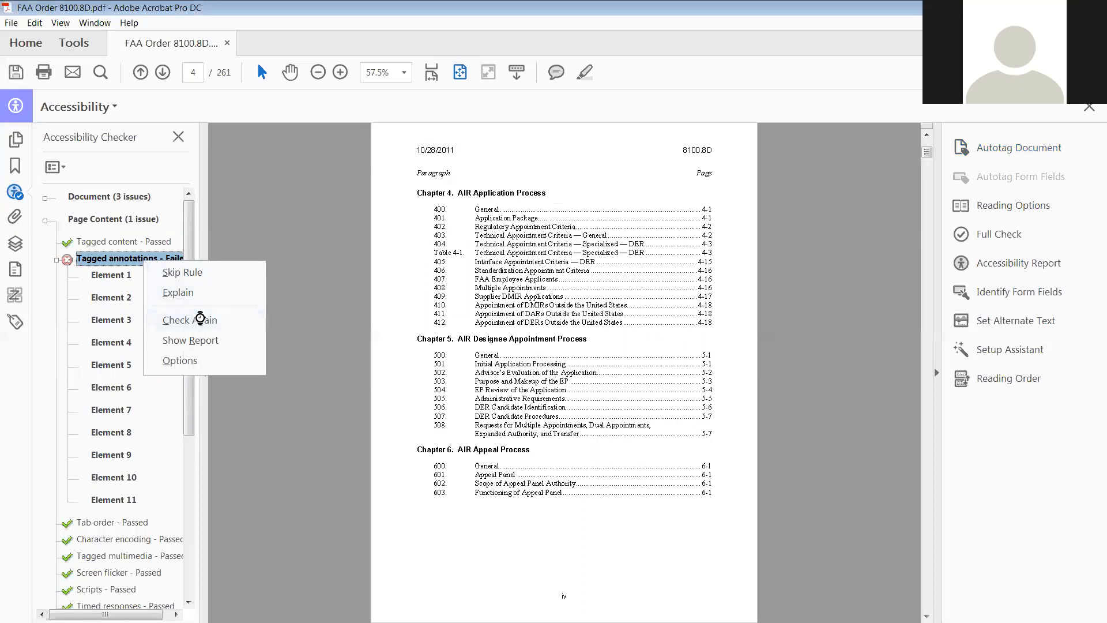
pyautogui.click(189, 320)
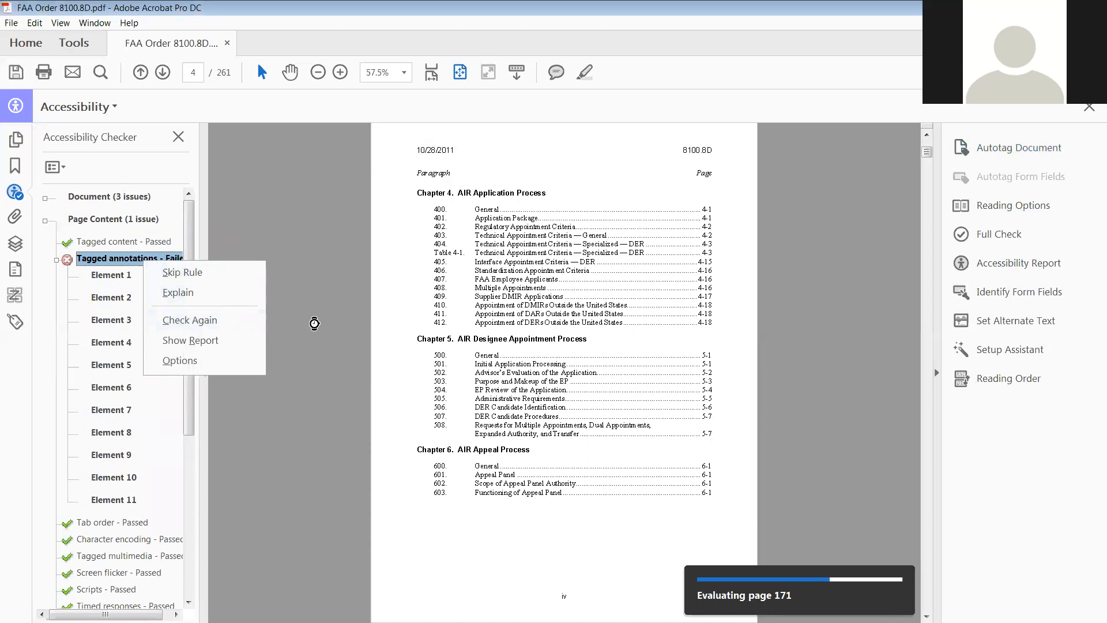
# Step: Review the checker panel showing Tagged annotations Passed with no Page Content issues
pyautogui.click(182, 271)
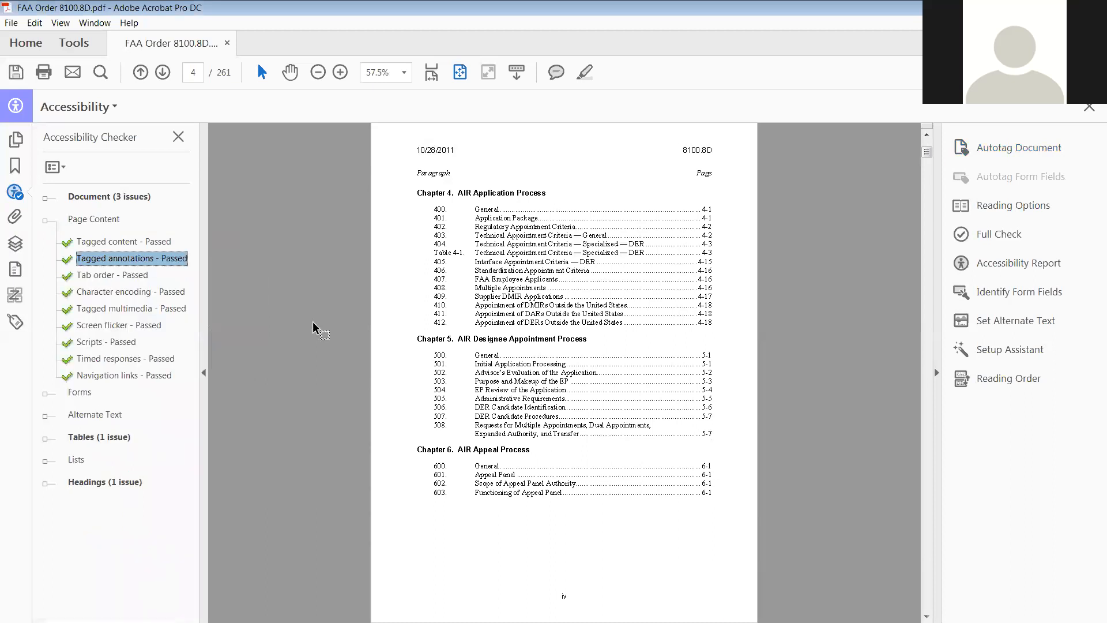
pyautogui.moveTo(114, 252)
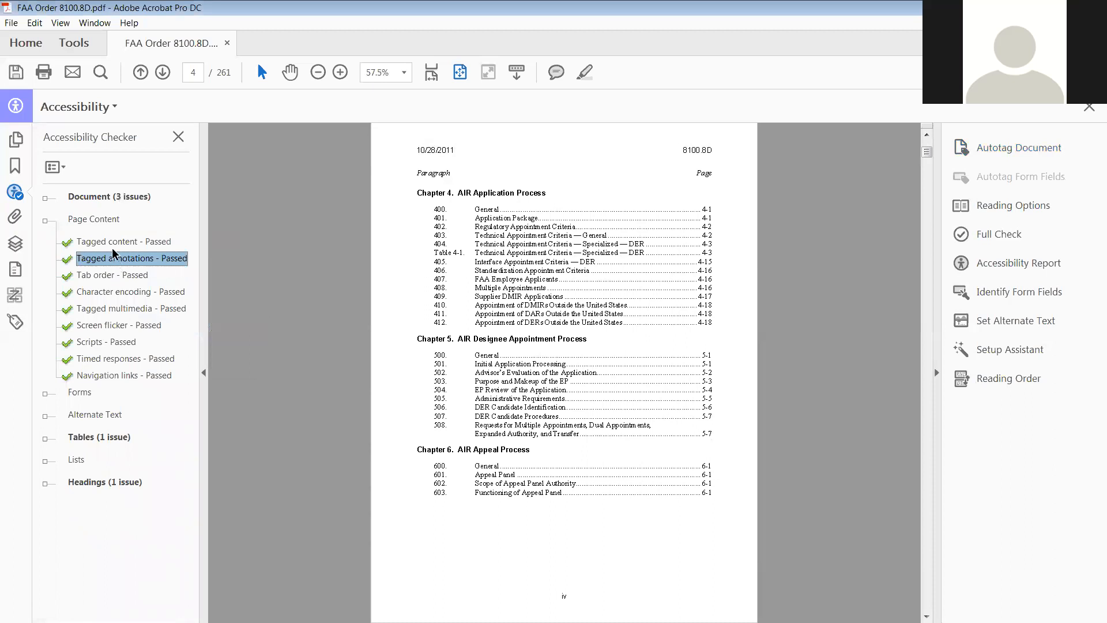
pyautogui.moveTo(235, 340)
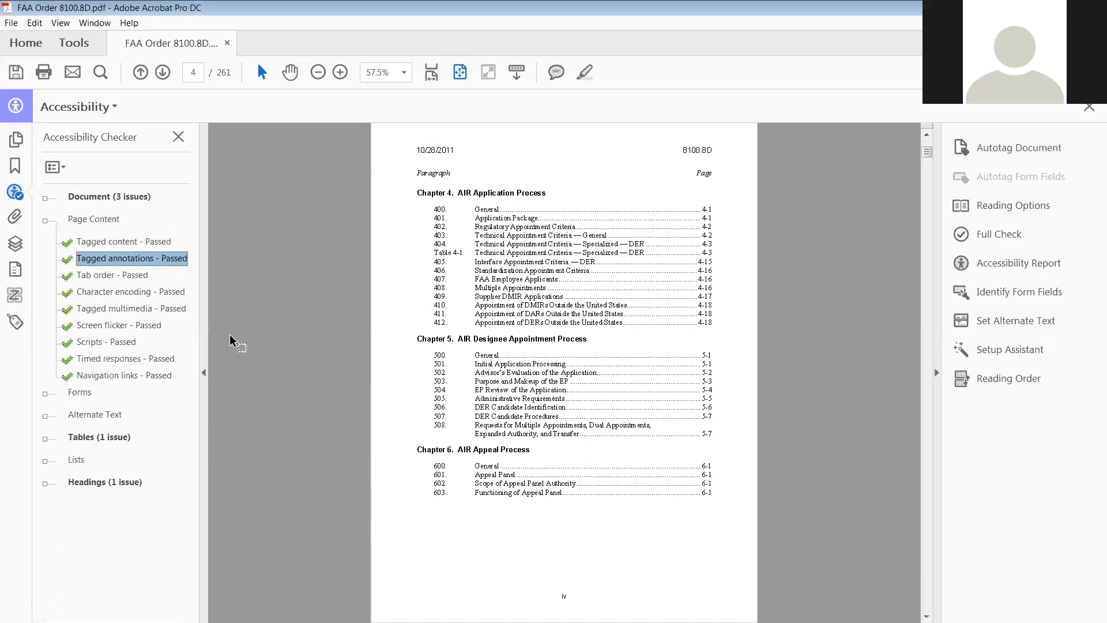
pyautogui.moveTo(255, 274)
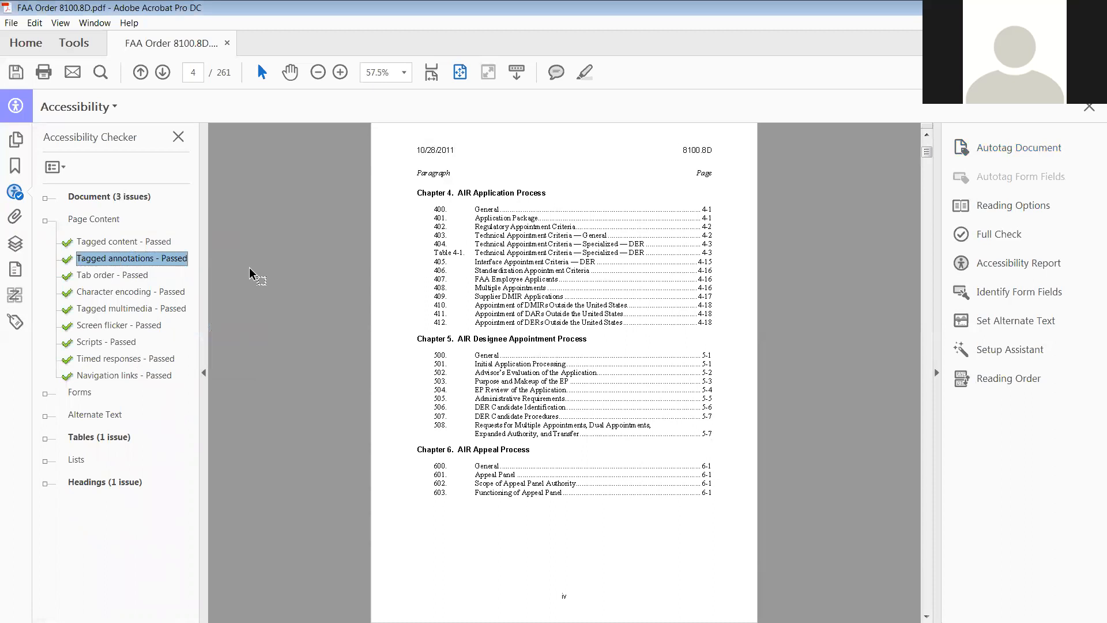
pyautogui.moveTo(276, 80)
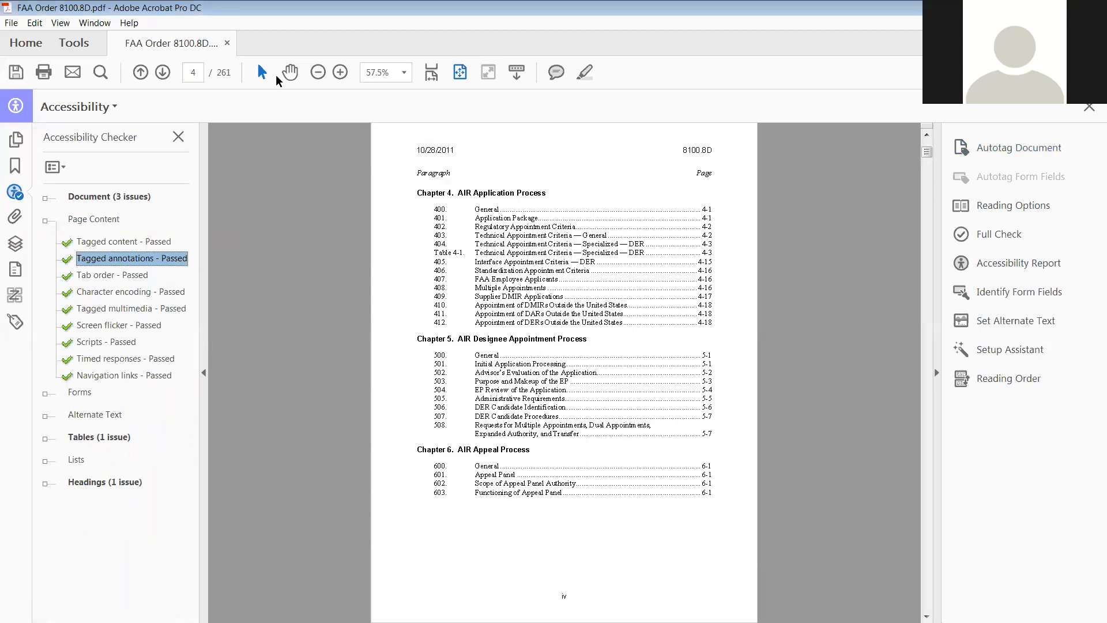
pyautogui.moveTo(745, 26)
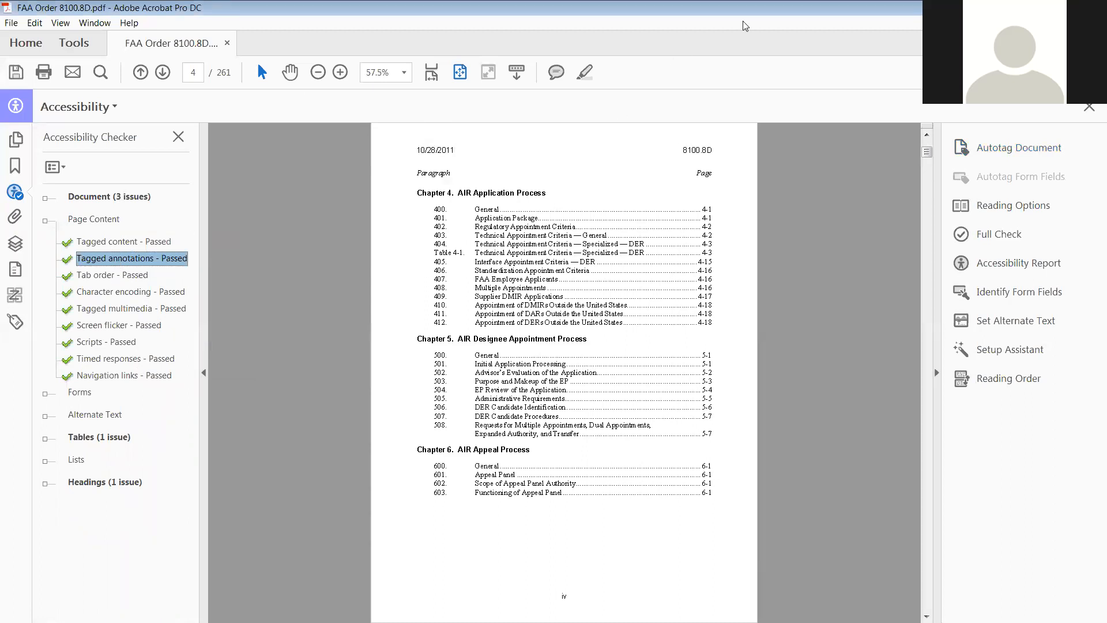